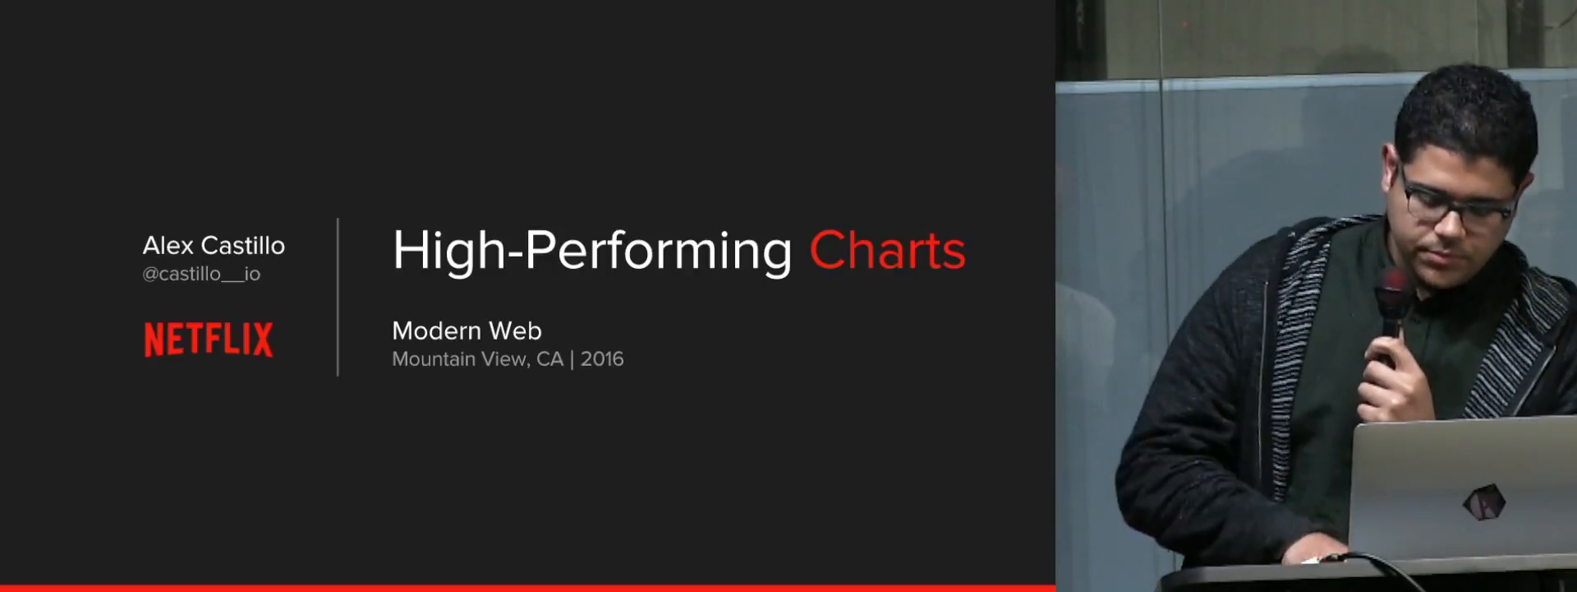
Step: Advance the DOM Charts demo once, then return to the High-Performing Charts deck tab
key(Right)
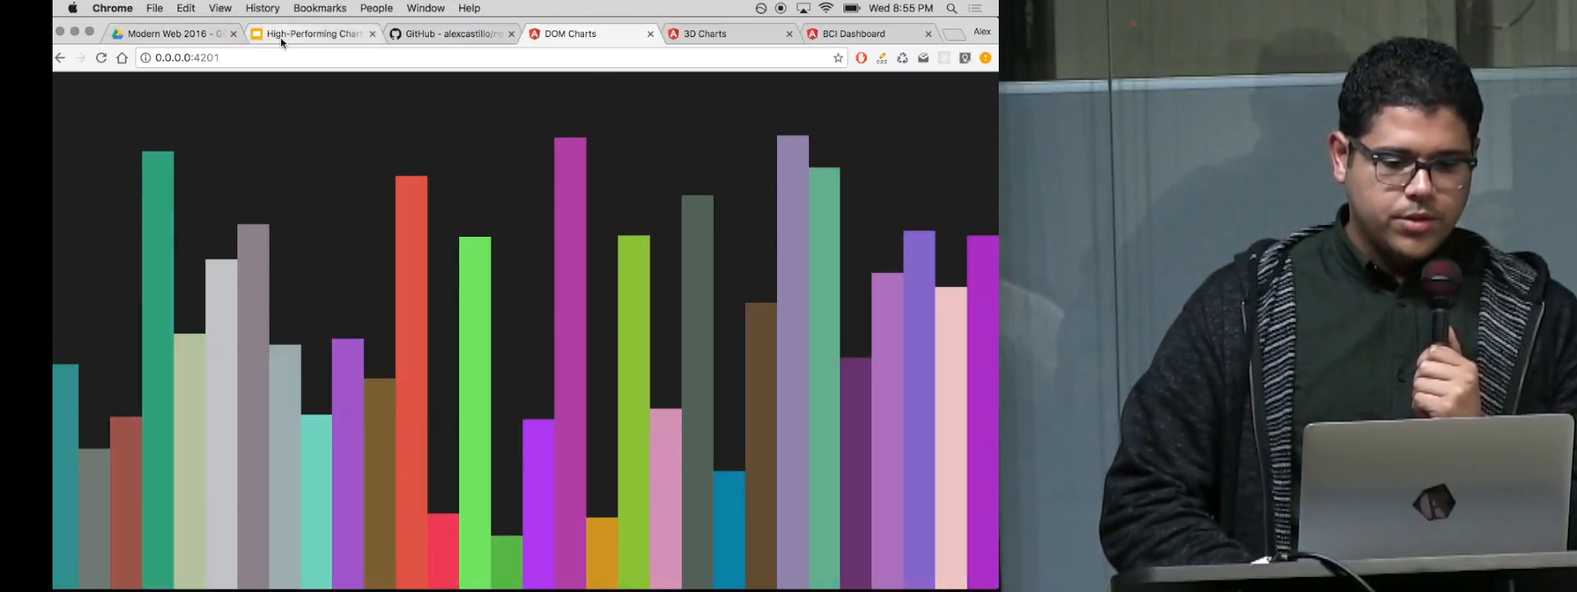
click(312, 33)
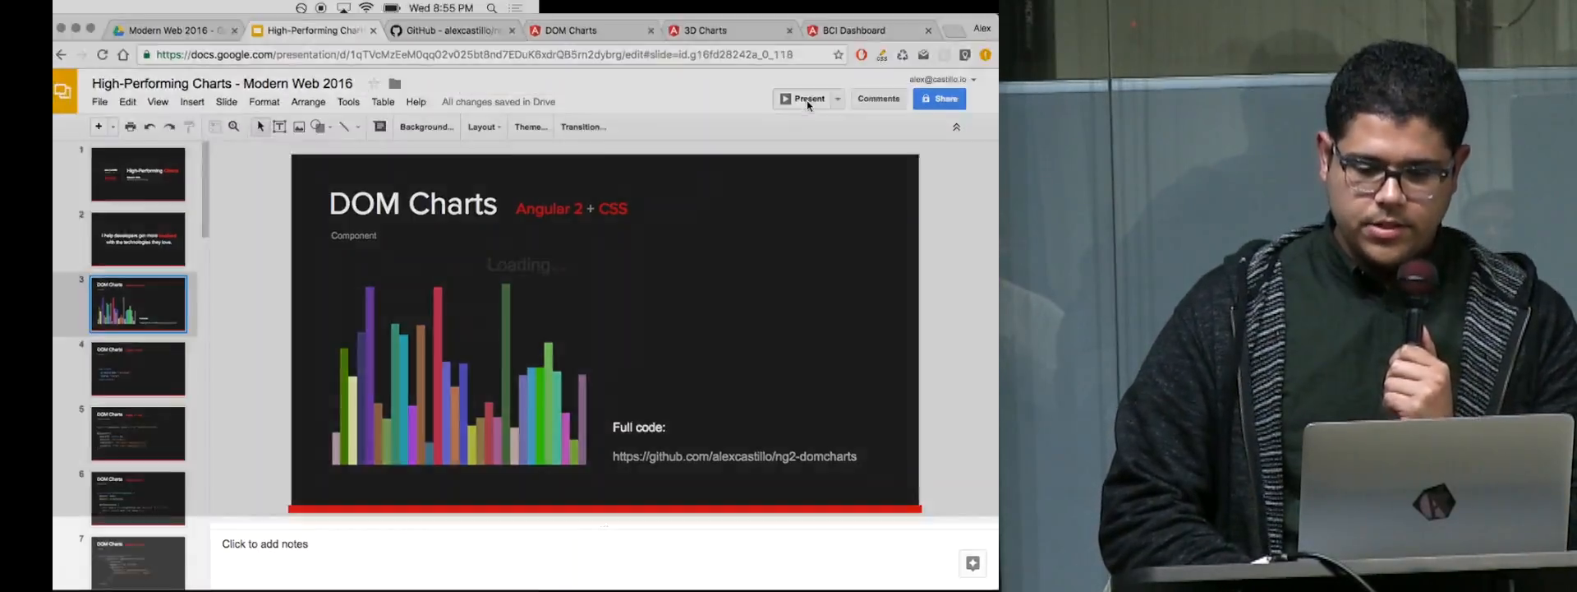
Step: Present the deck full screen starting from the DOM Charts slide
click(808, 97)
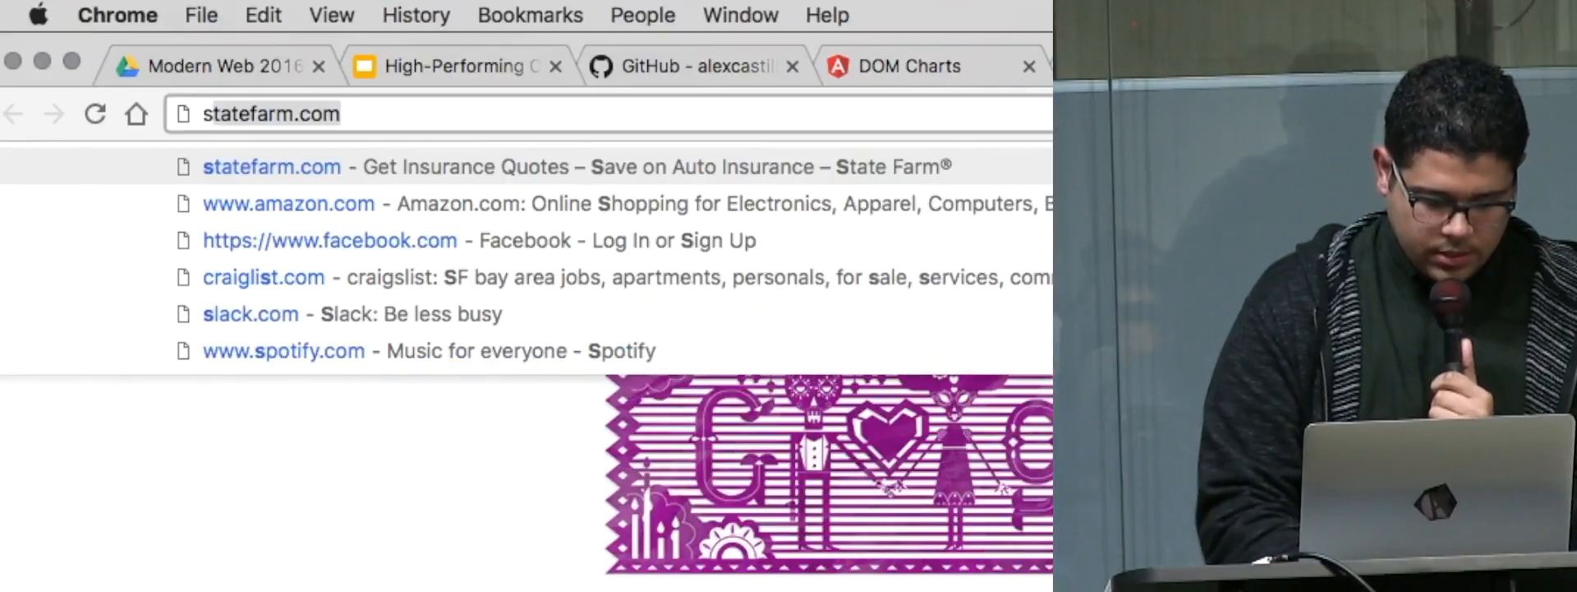
Step: Enter scale(4) into the Chrome omnibox as a search query
text(scaleX)
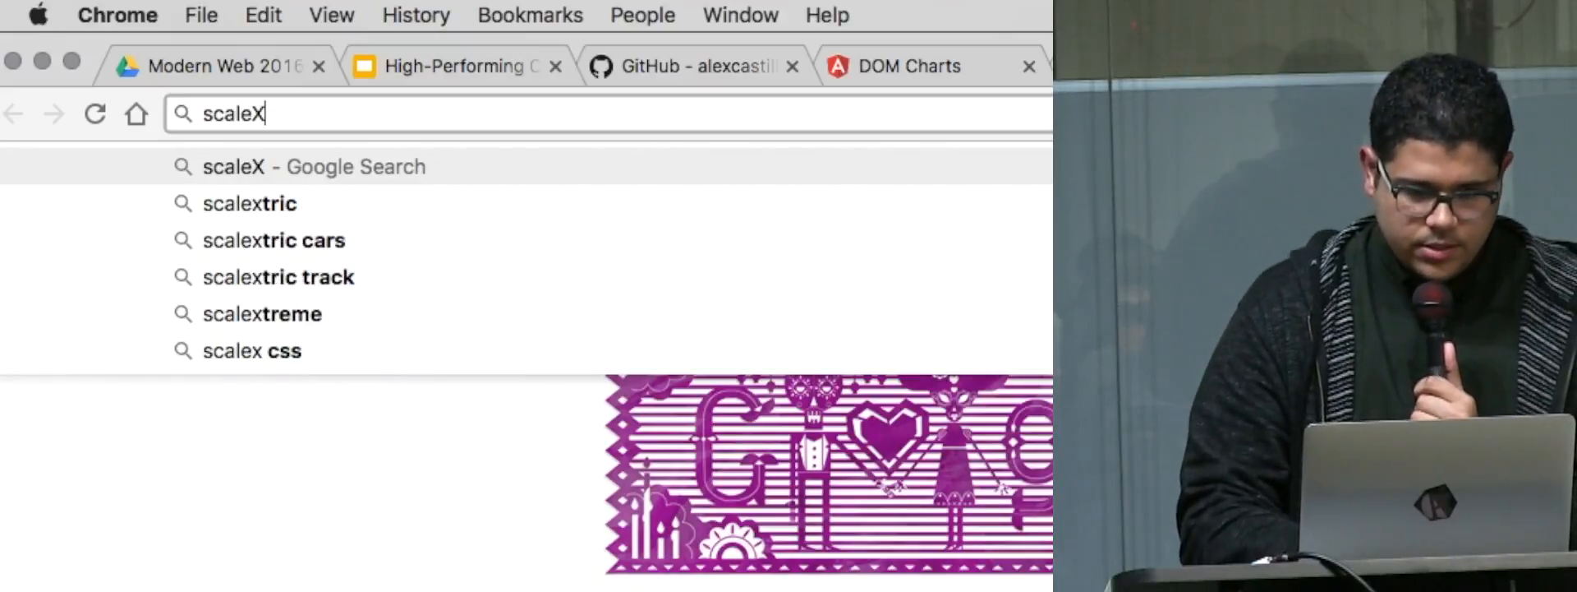
text(()
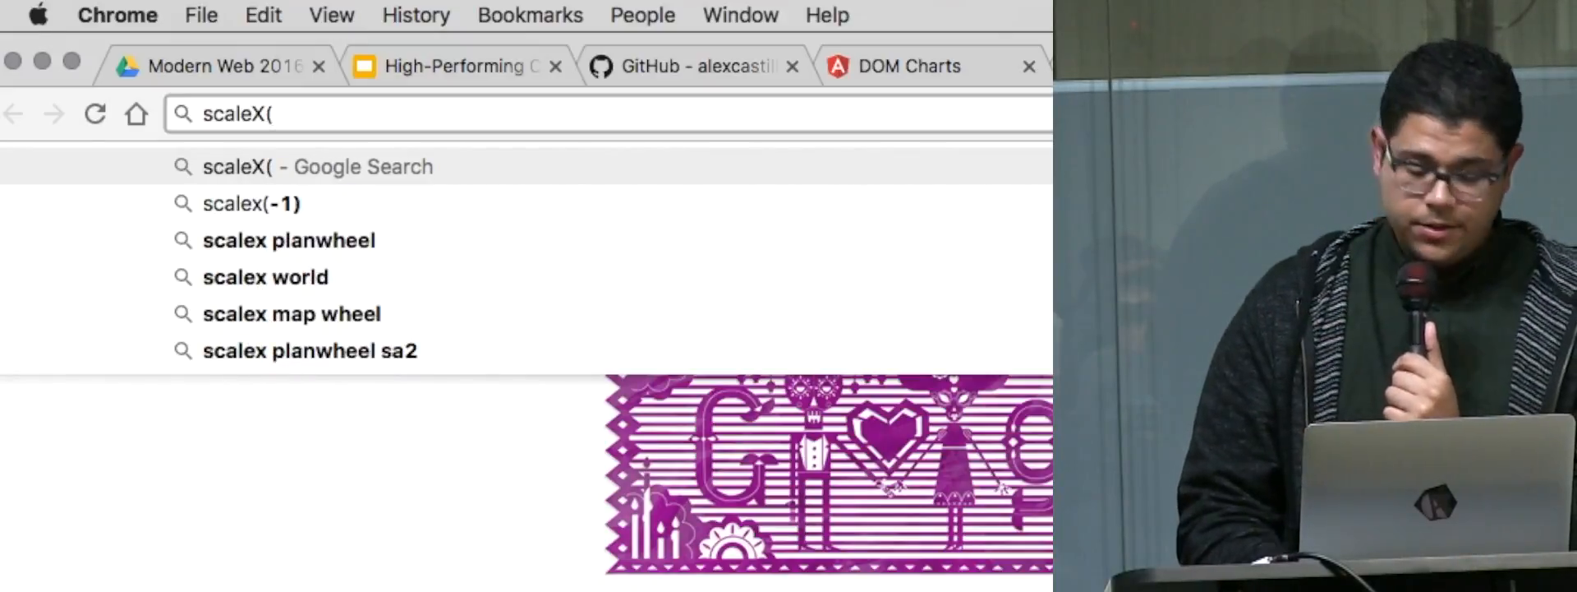
text(4)
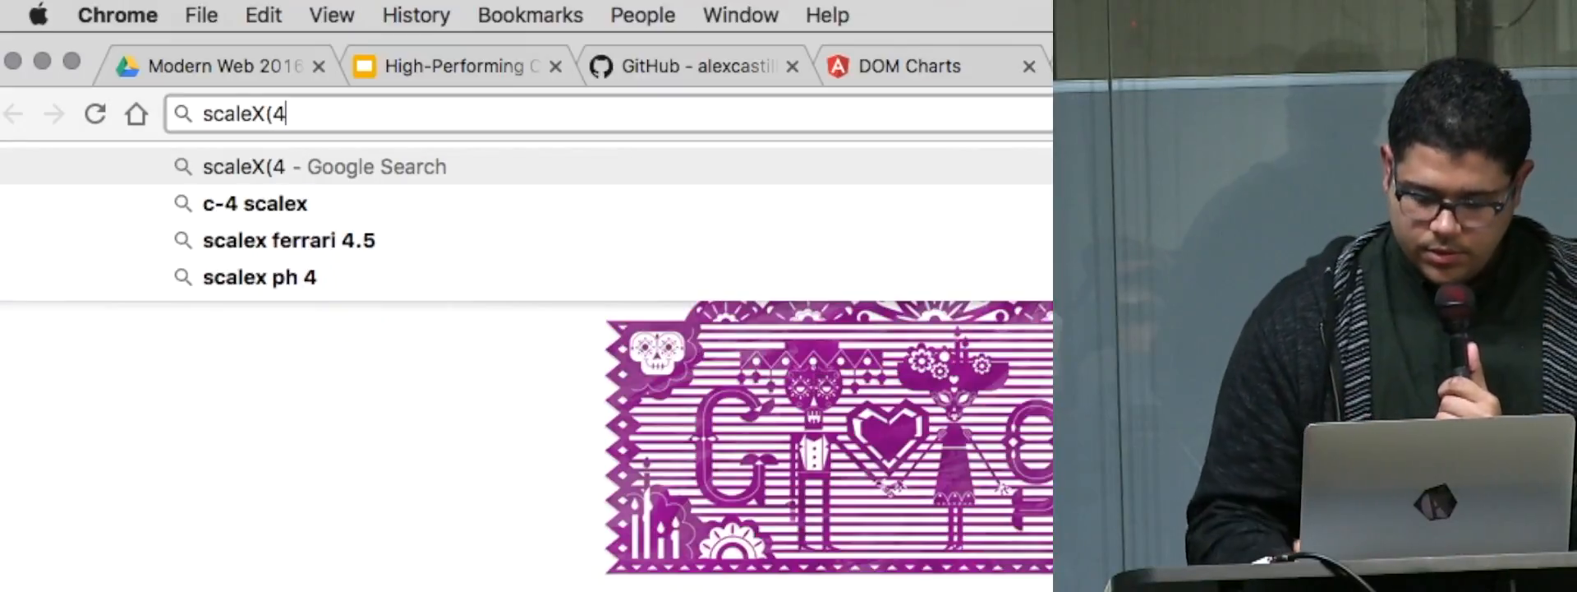
text())
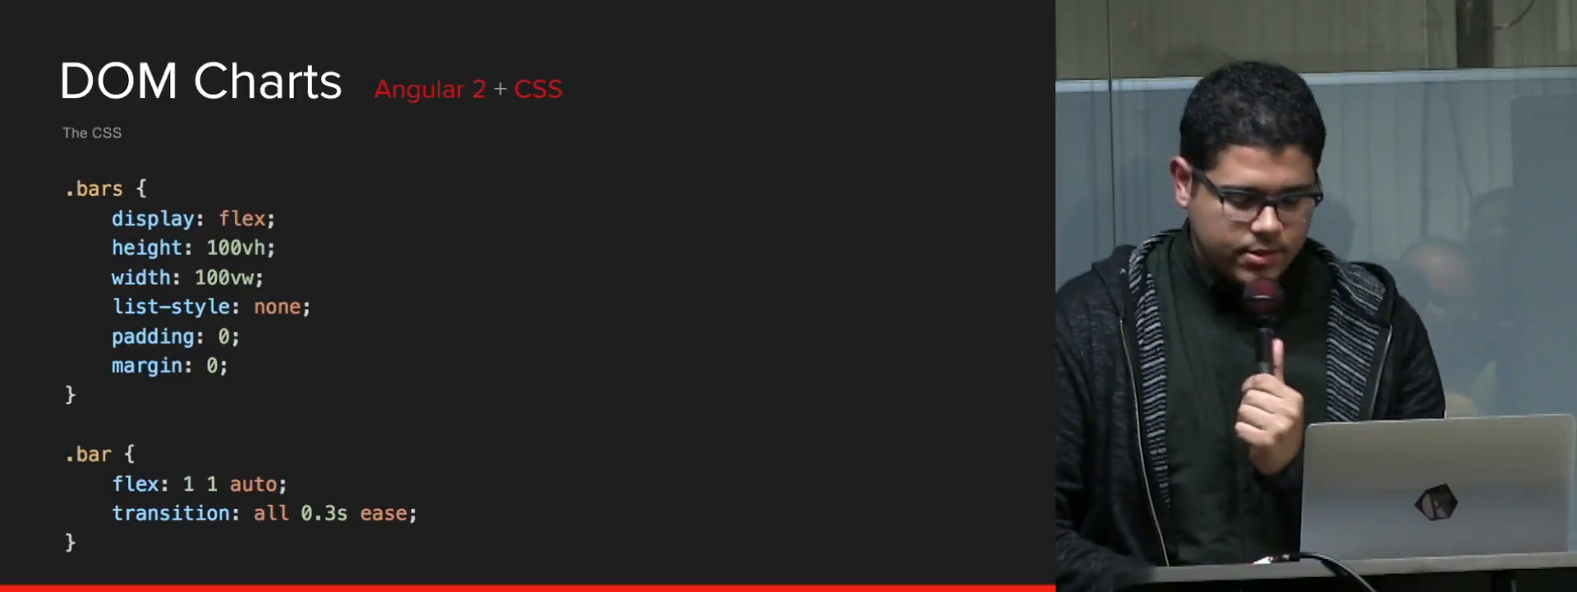
key(Right)
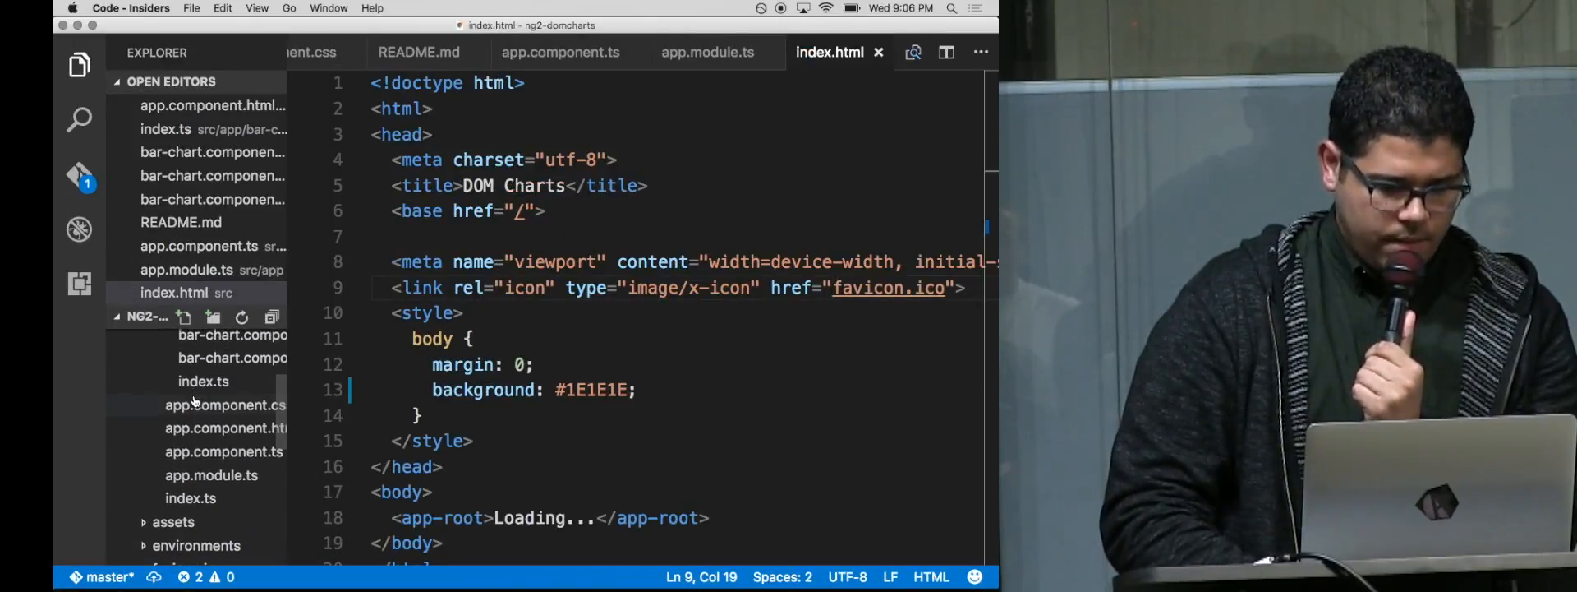
Step: Replace the bar chart's orientation value "vertical" with "horizontal" in app.component.html
click(225, 427)
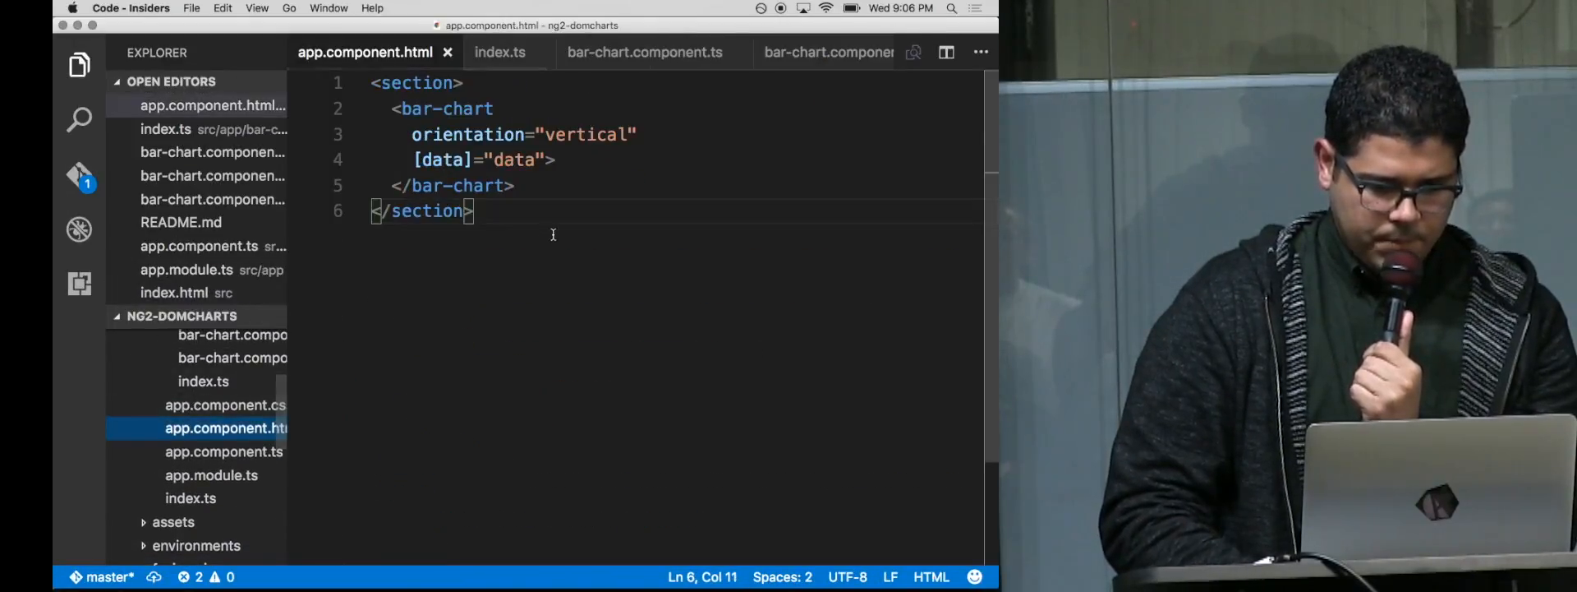
double_click(587, 133)
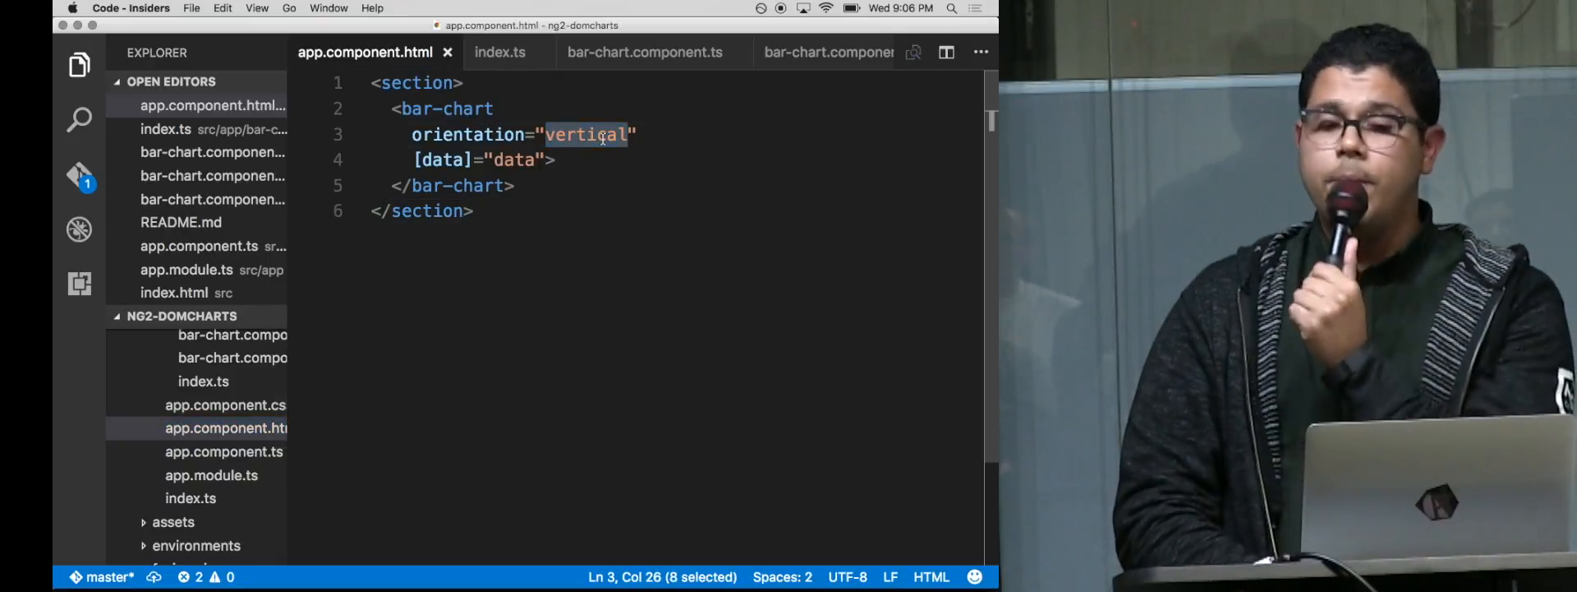
text(hor)
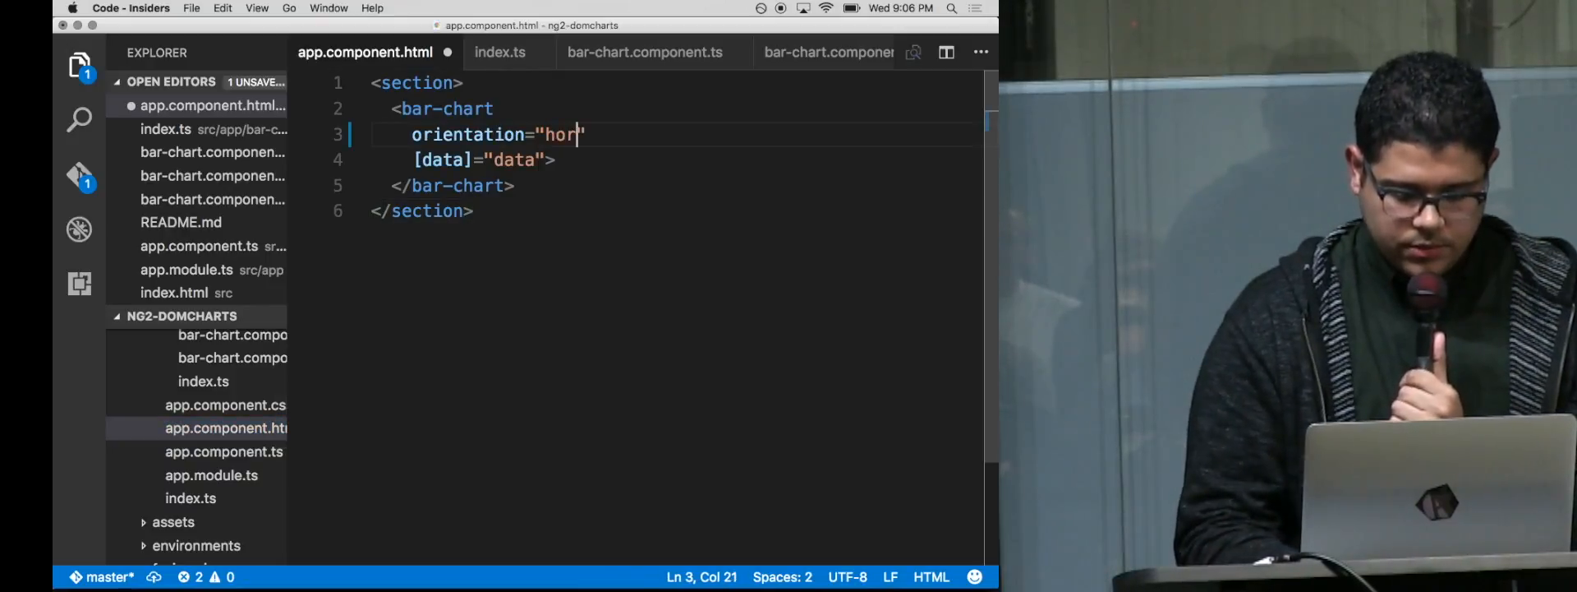
text(izonta)
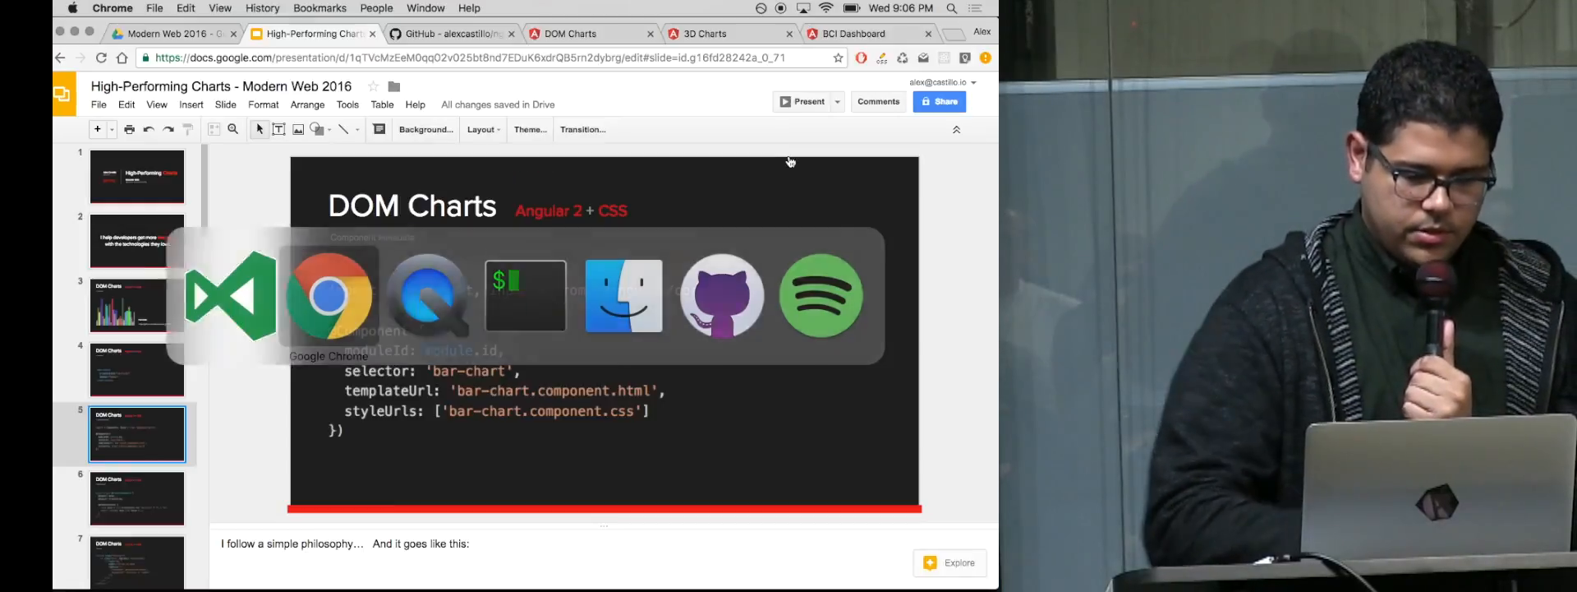
click(570, 33)
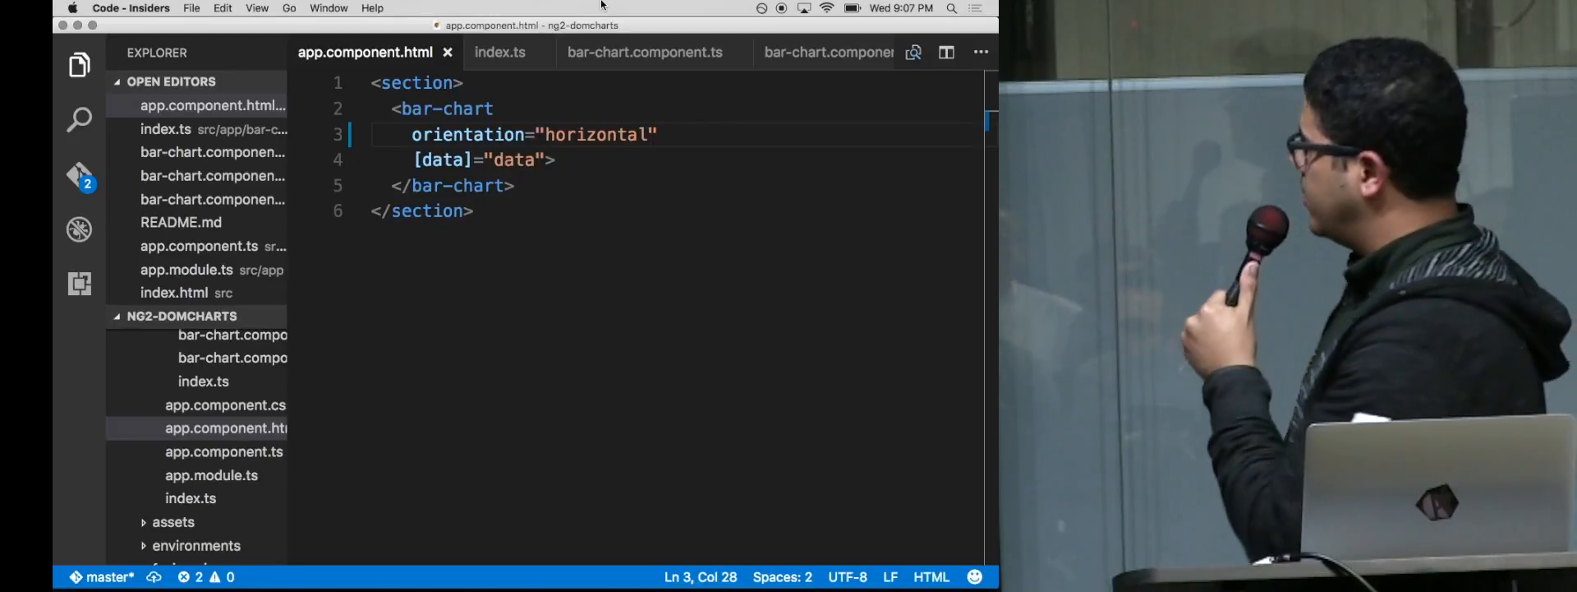
key(cmd+tab)
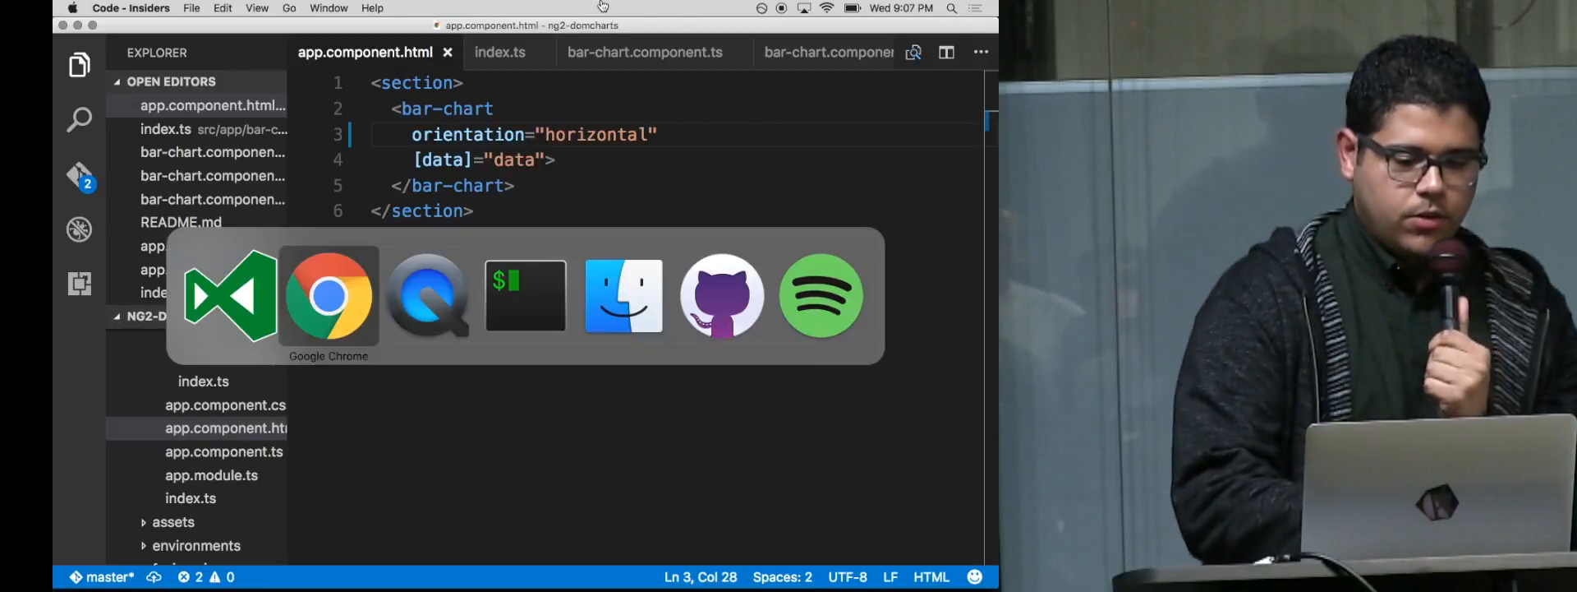
click(328, 294)
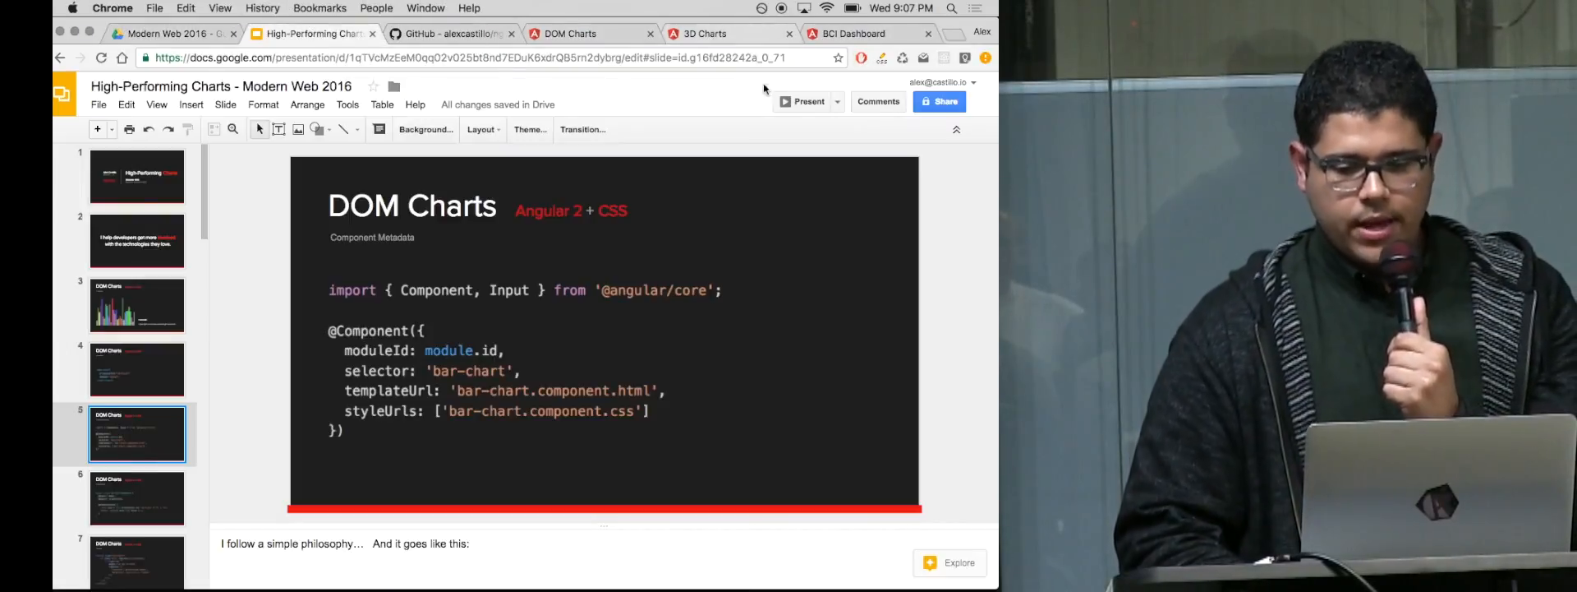
Step: Present the deck, landing on the DOM Charts class-definition slide
click(805, 100)
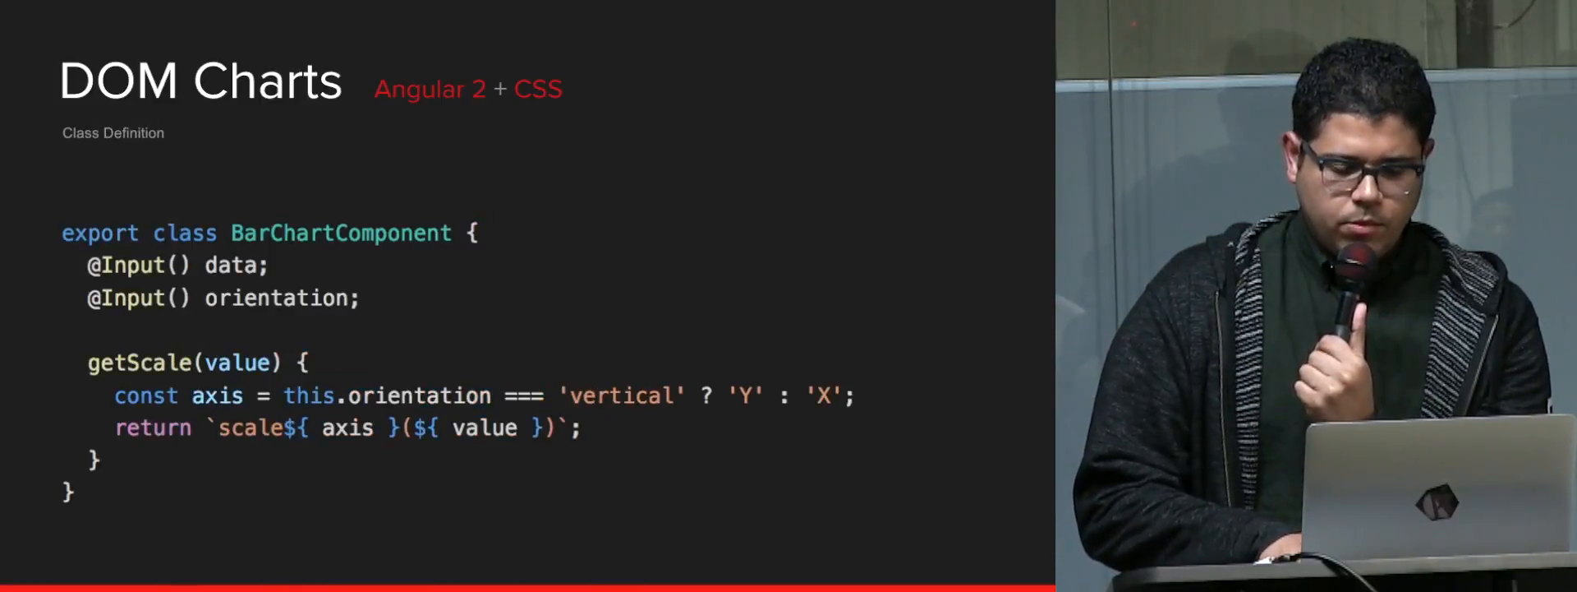
Step: Advance to the WebGL Charts slide and switch to the 3D Charts demo tab
key(Right)
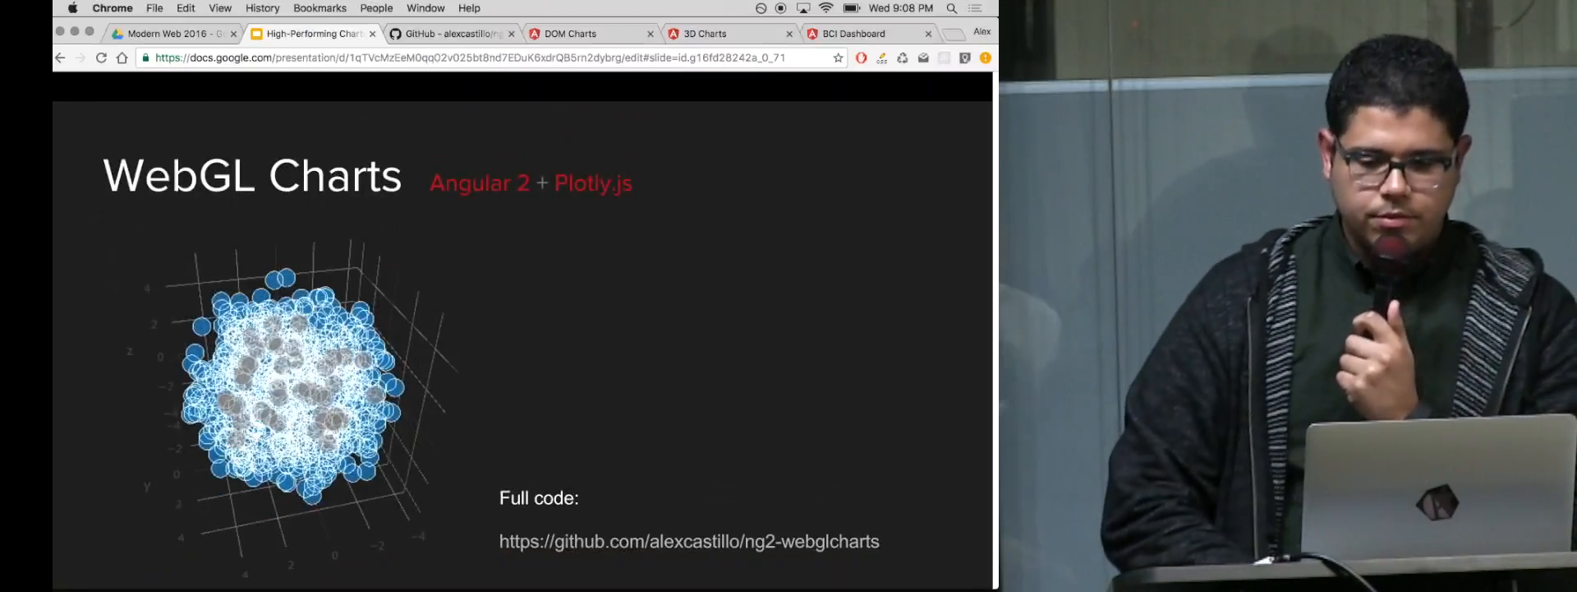
click(705, 33)
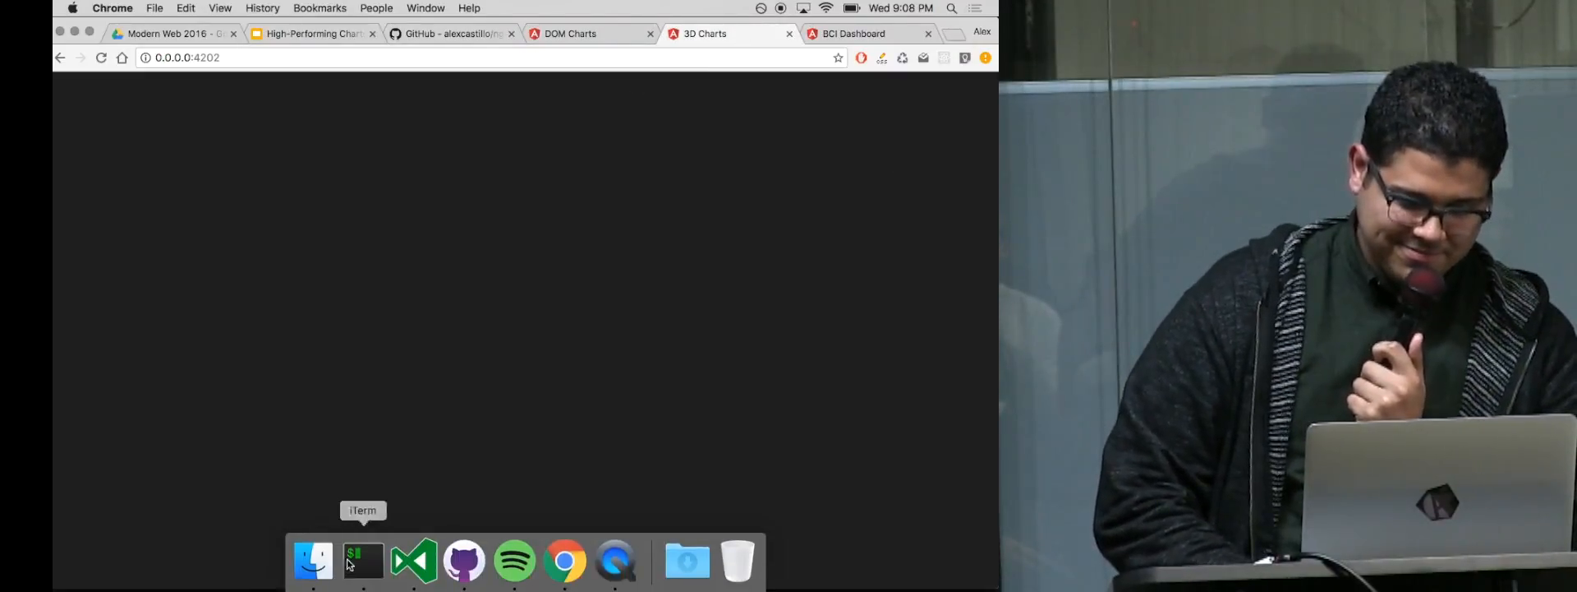
Step: Load the 3D Charts demo so the WebGL 3D scatter plot renders
click(362, 561)
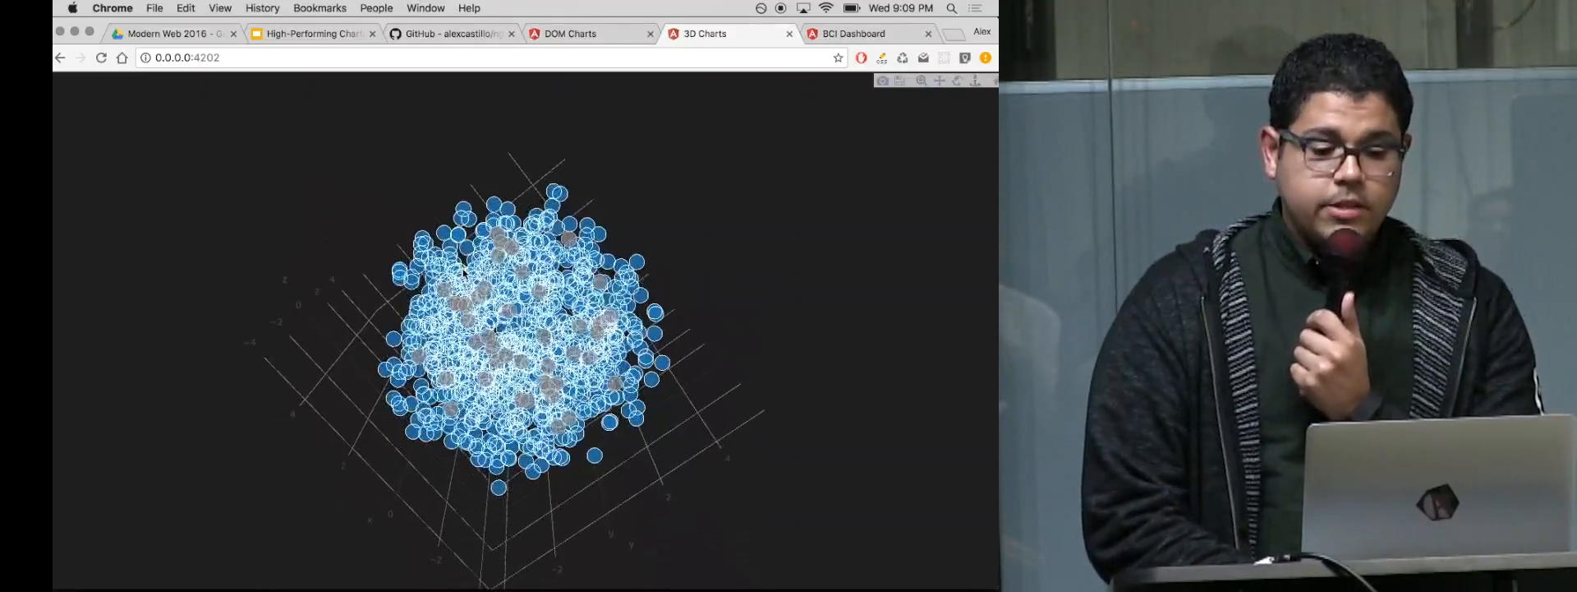
mouse_move(503, 292)
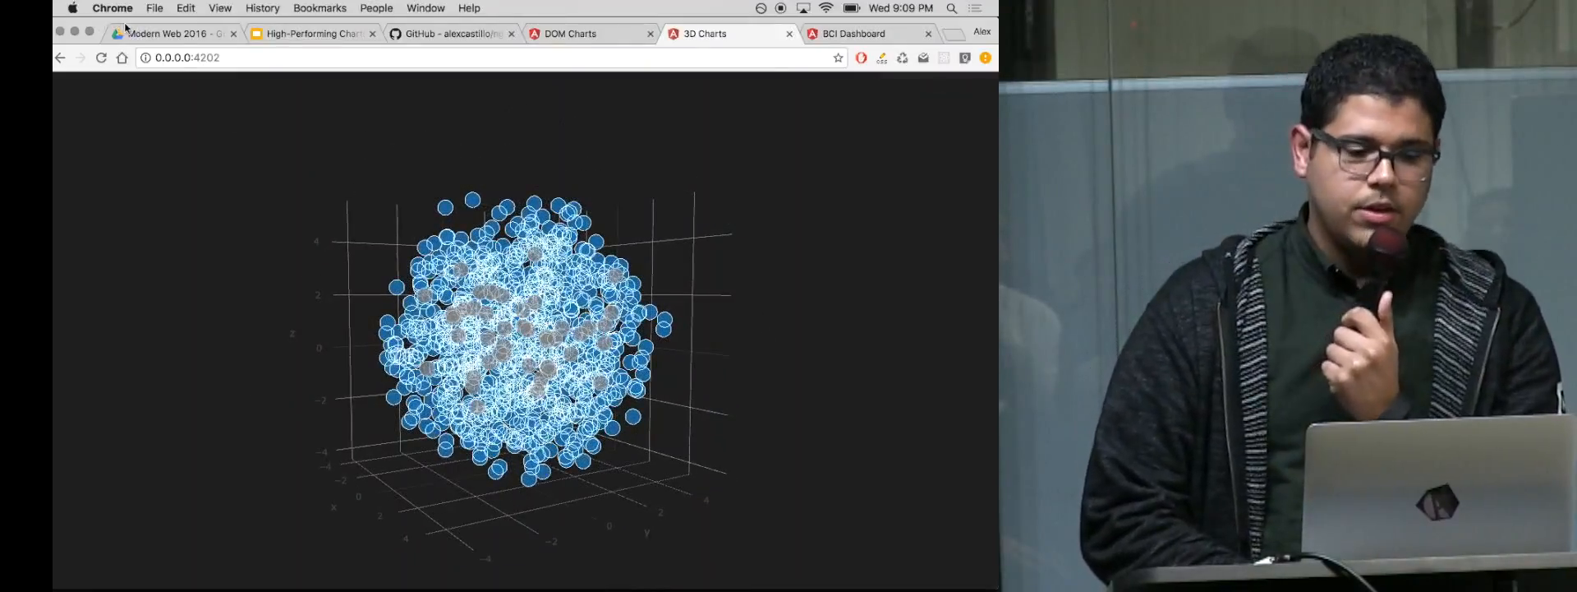
Step: Return to the slide deck tab and present it full screen from the WebGL Charts view slide
click(171, 33)
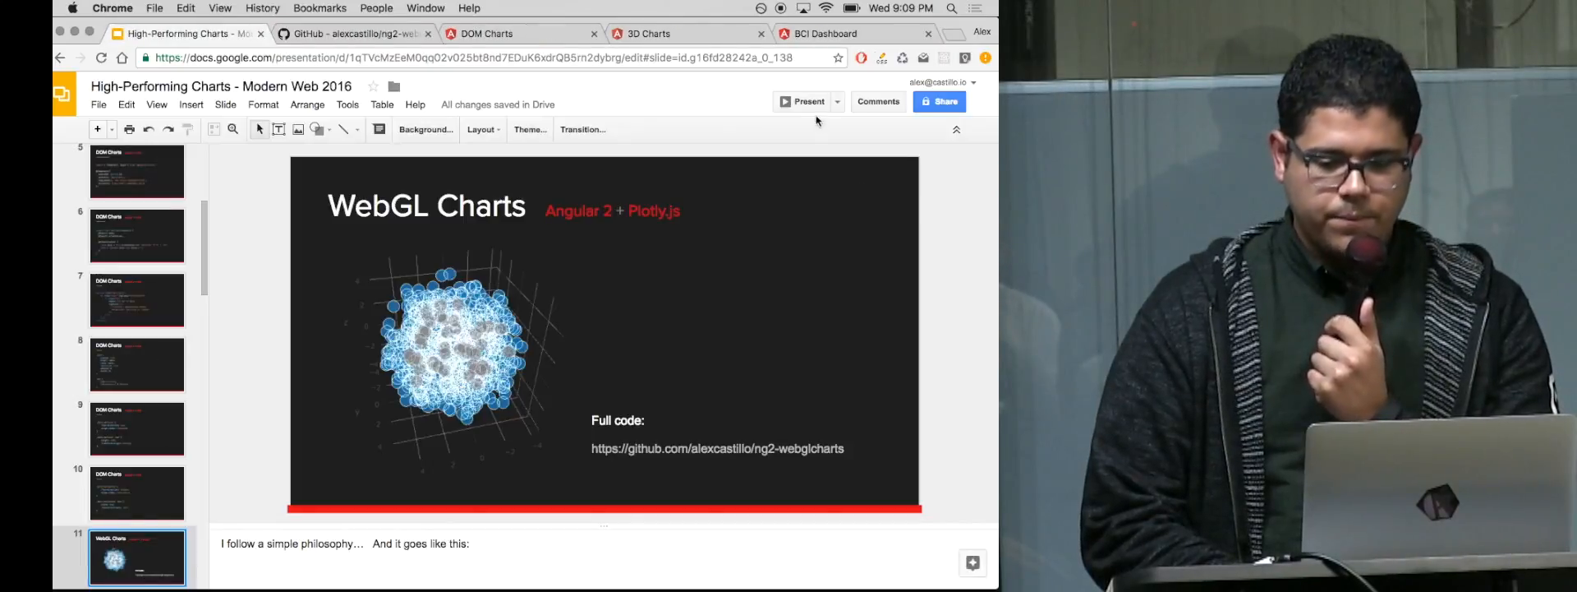
click(805, 100)
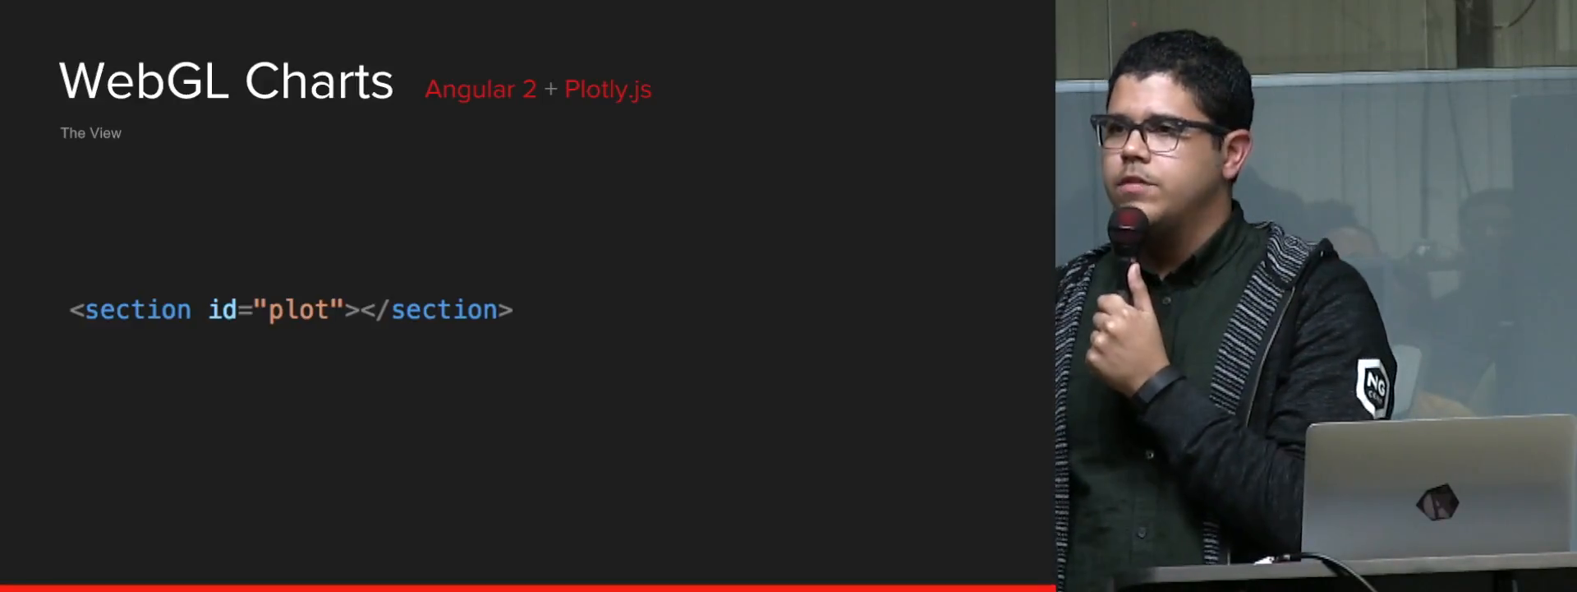
key(Right)
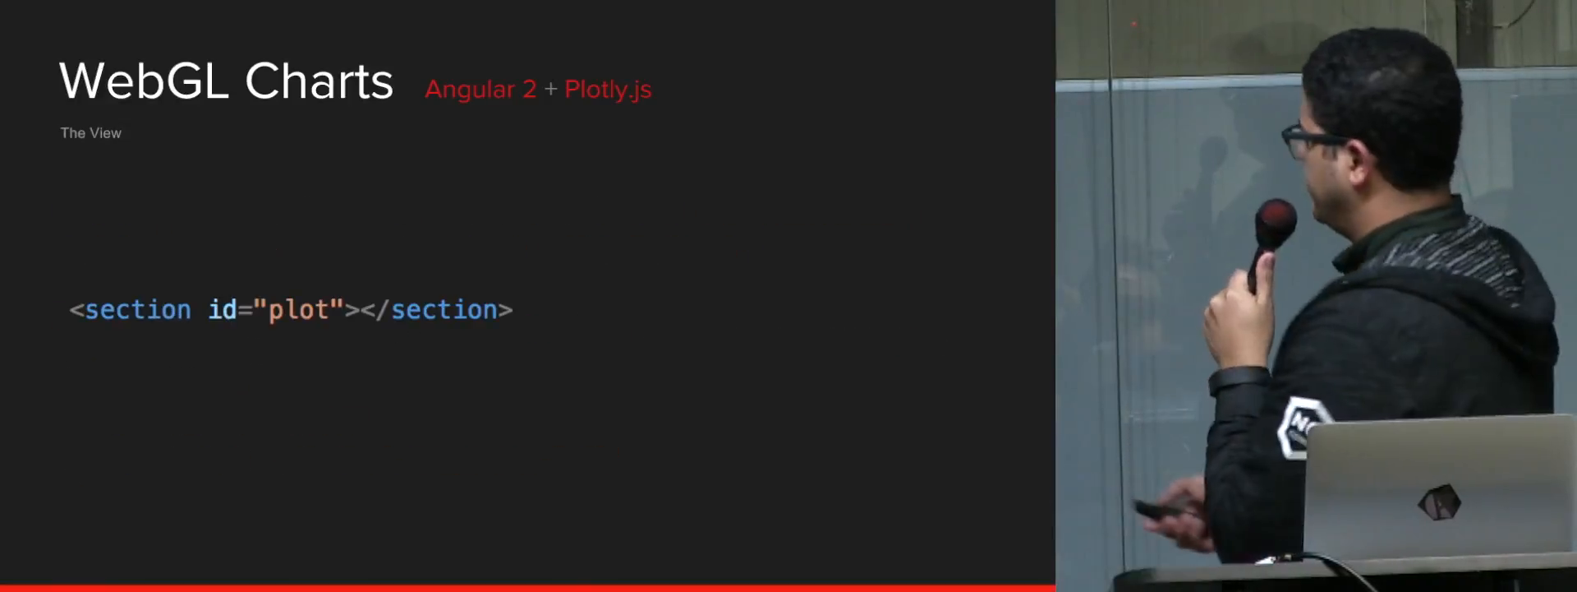
key(Right)
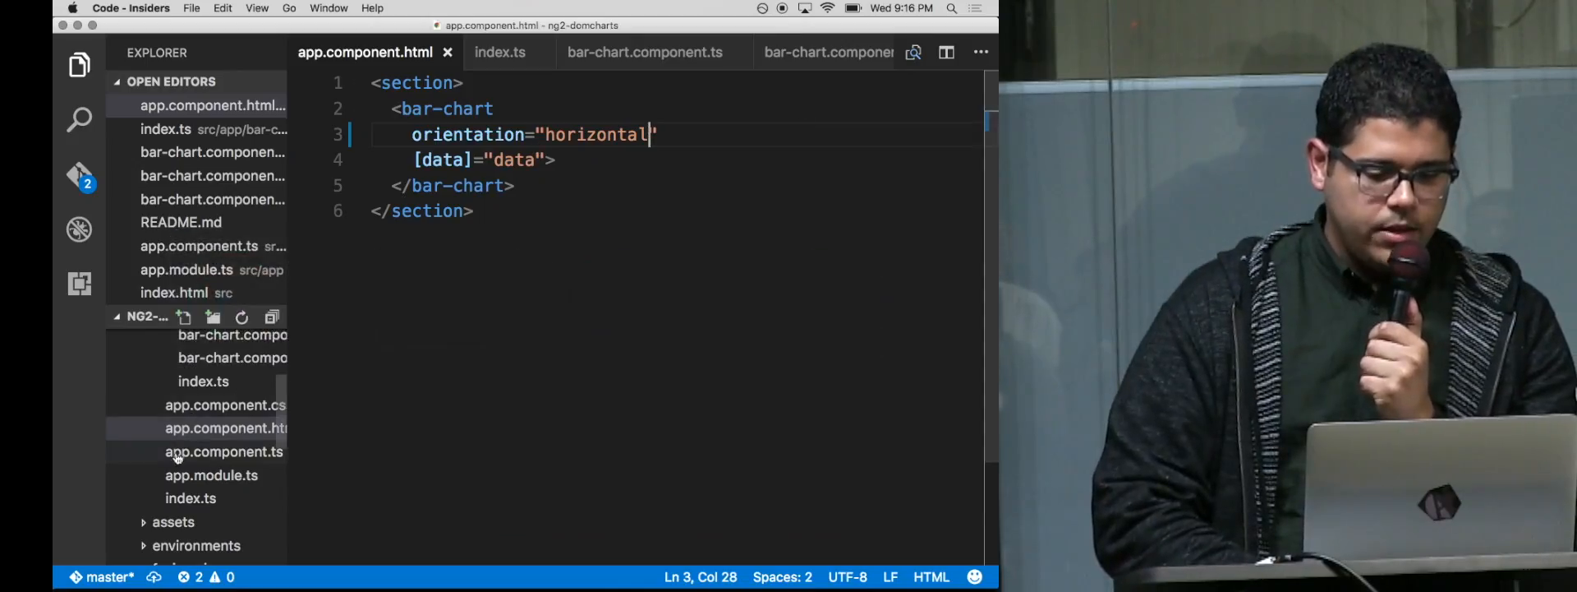
Step: Scroll app.component.ts down to the ngOnInit, createData and updateData code
scroll(down, 3)
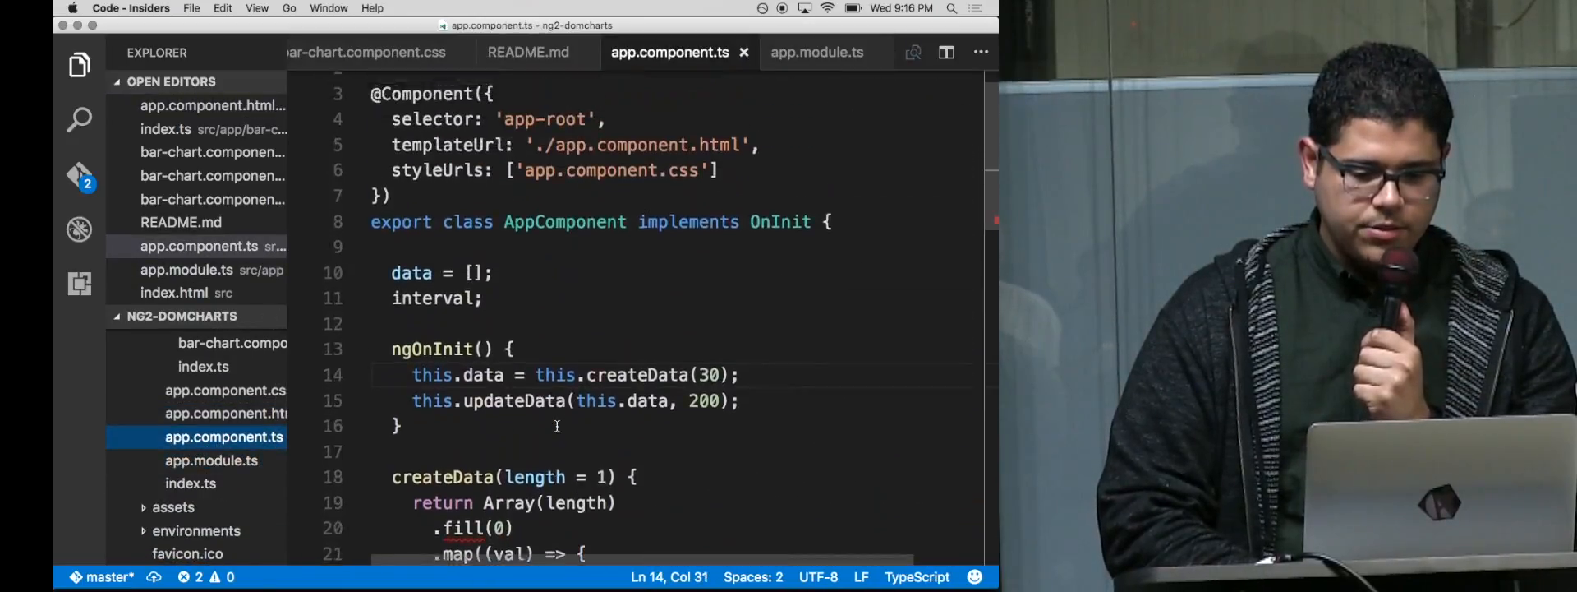
scroll(down, 3)
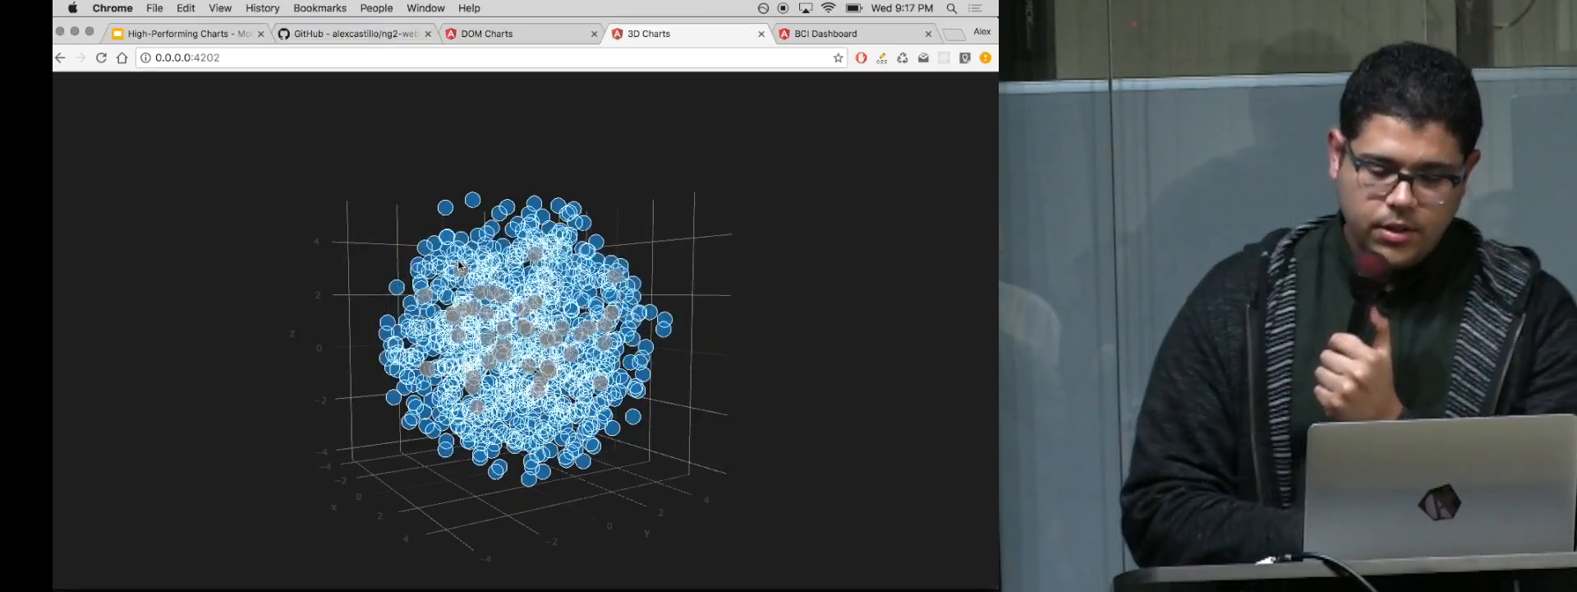
mouse_move(460, 263)
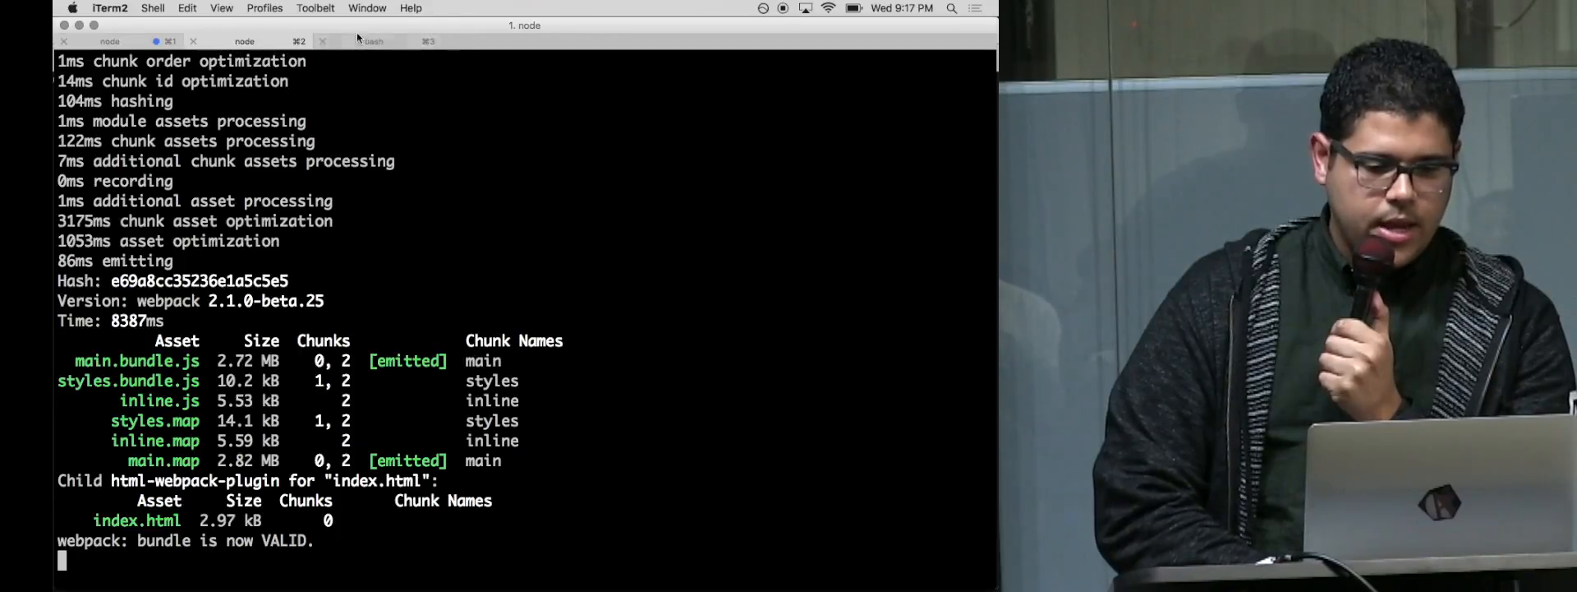
Step: Switch to the simulator's bash tab, then return to the slide deck in Chrome
click(373, 41)
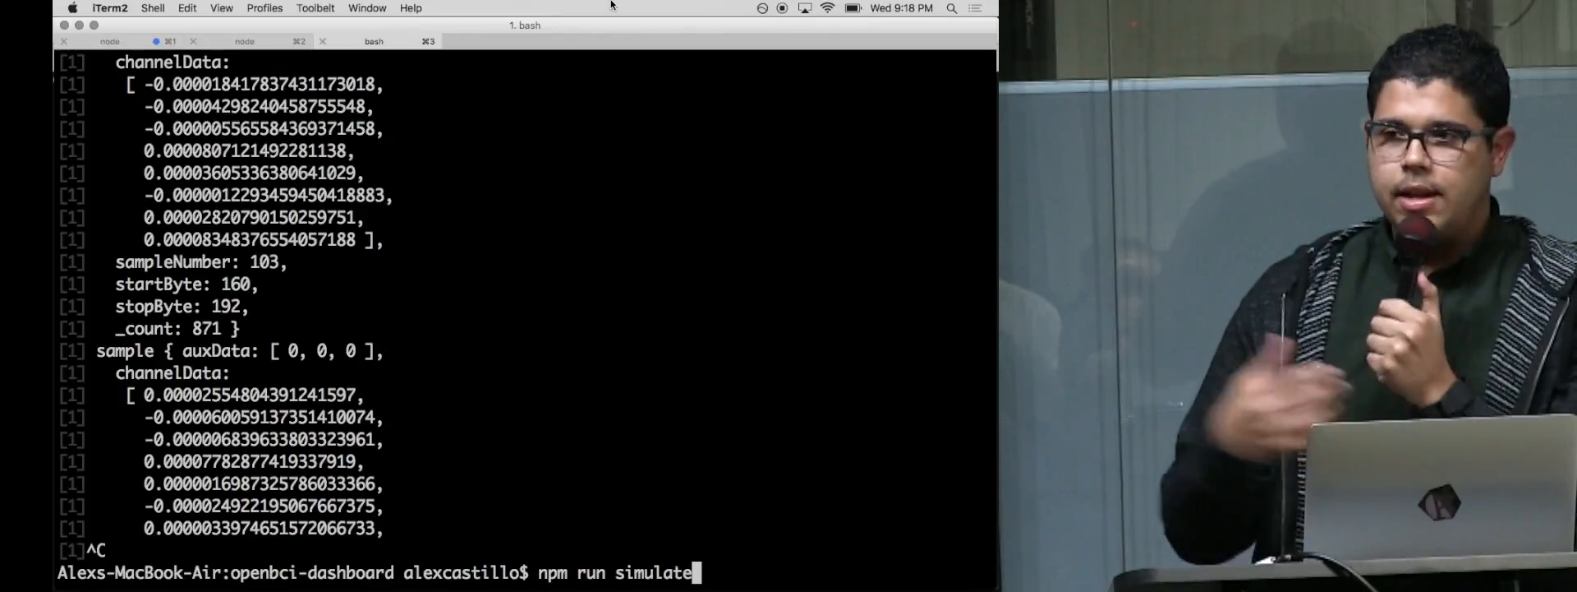
key(cmd+tab)
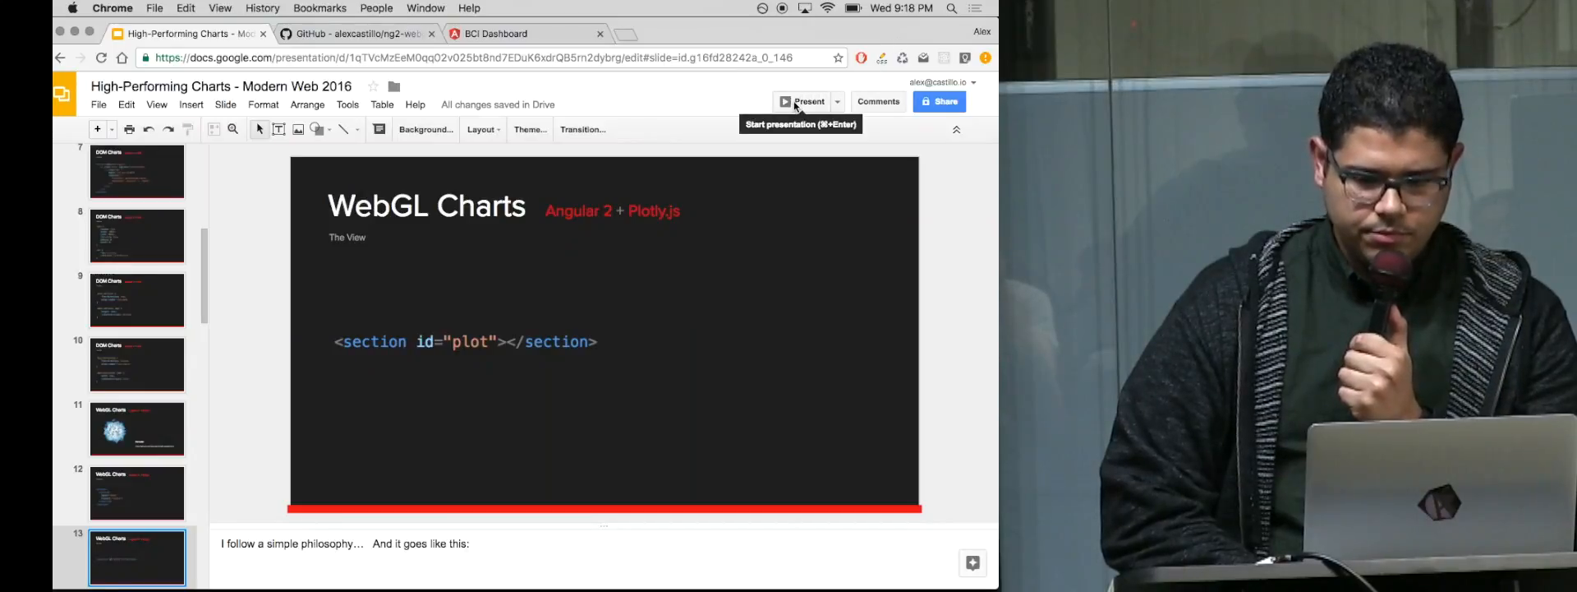
Step: Start presenting the WebGL Charts slides in slideshow mode
click(806, 100)
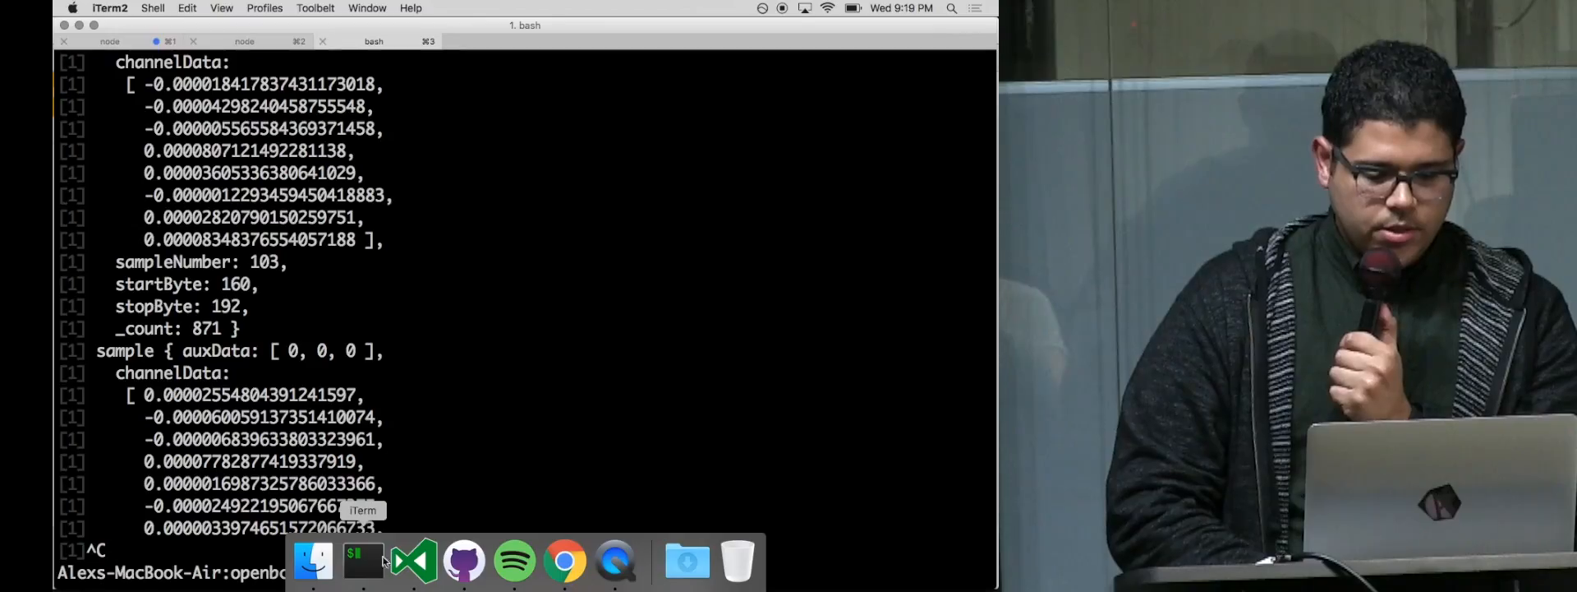
Step: Restart the OpenBCI data simulator with 'npm run simulate'
text(npm run simulate)
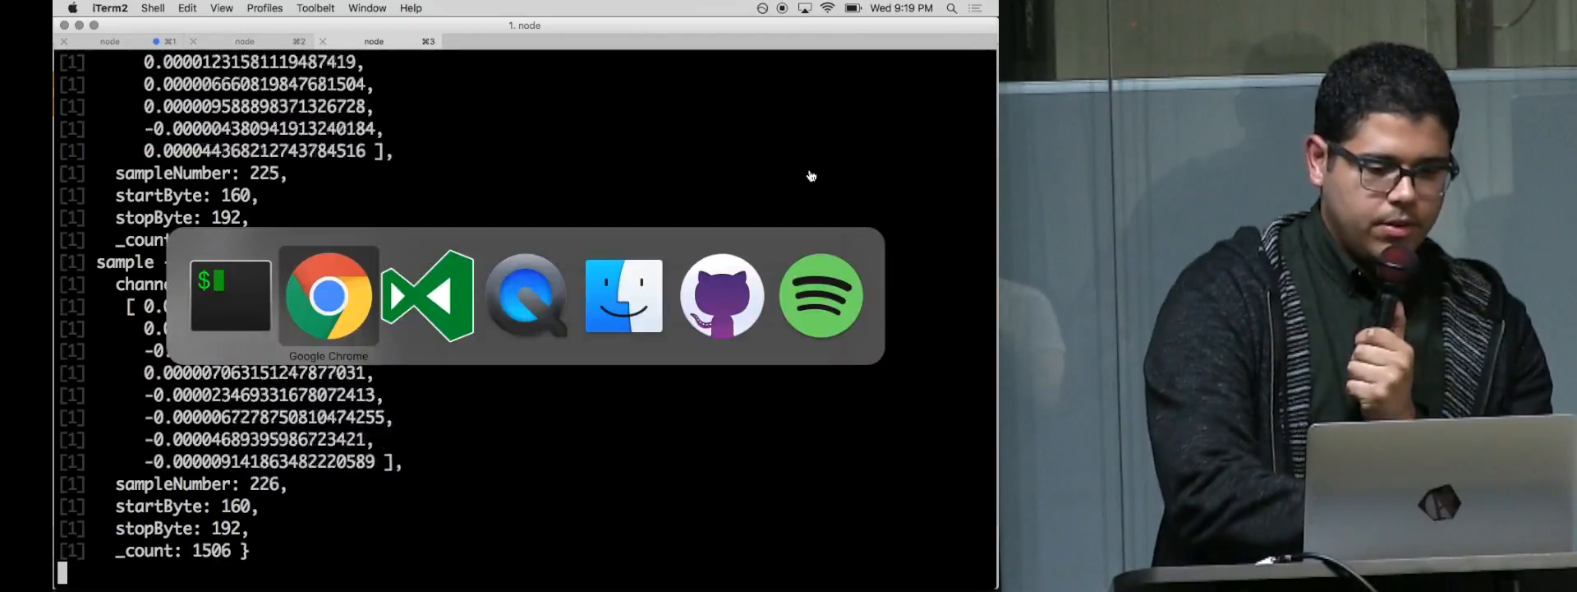
Step: Bring up the BCI Dashboard's live Time Series chart with eight EEG channels
click(329, 294)
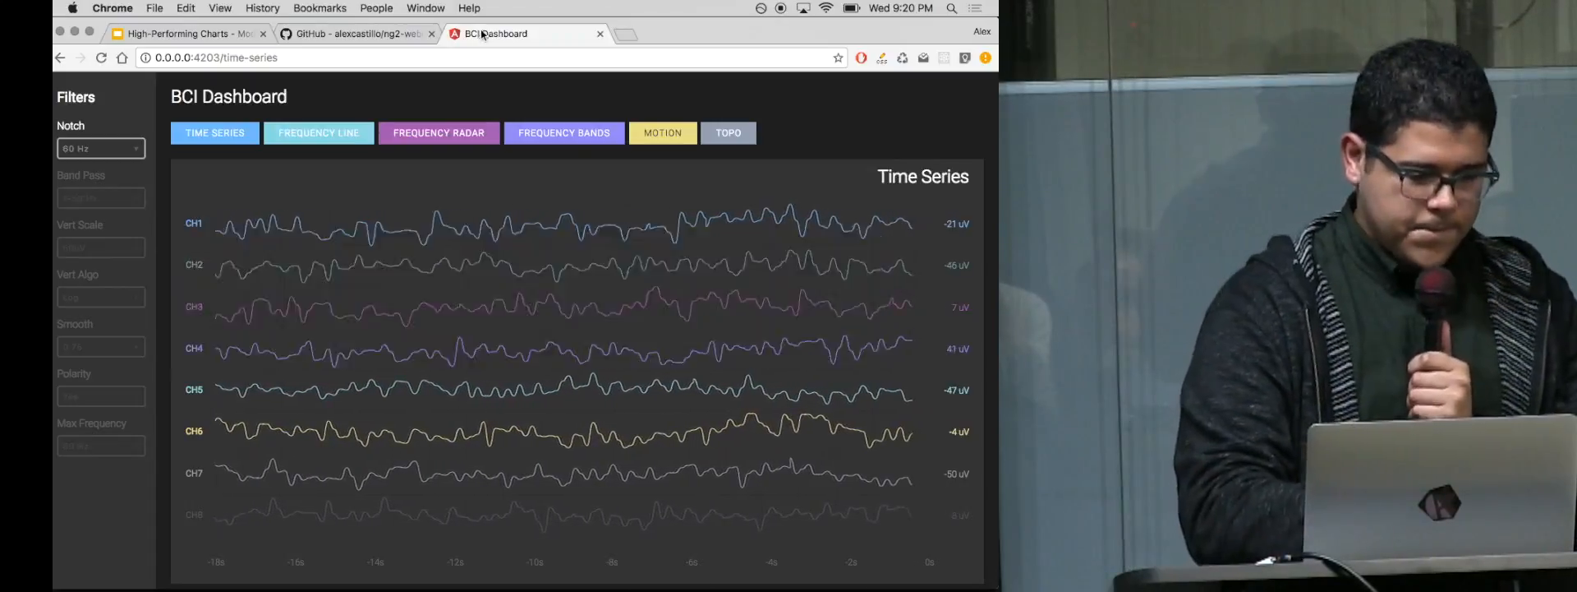
Step: Return to the deck and present the Canvas Charts section
click(186, 33)
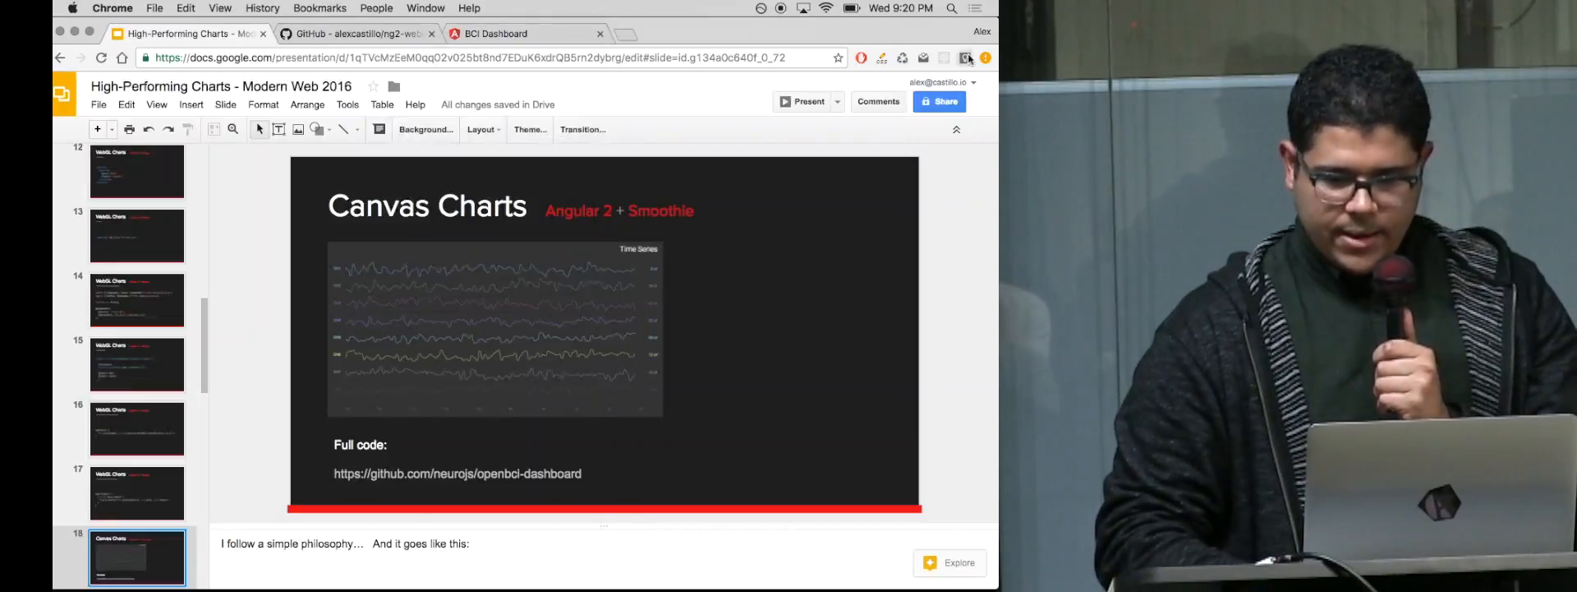
click(805, 100)
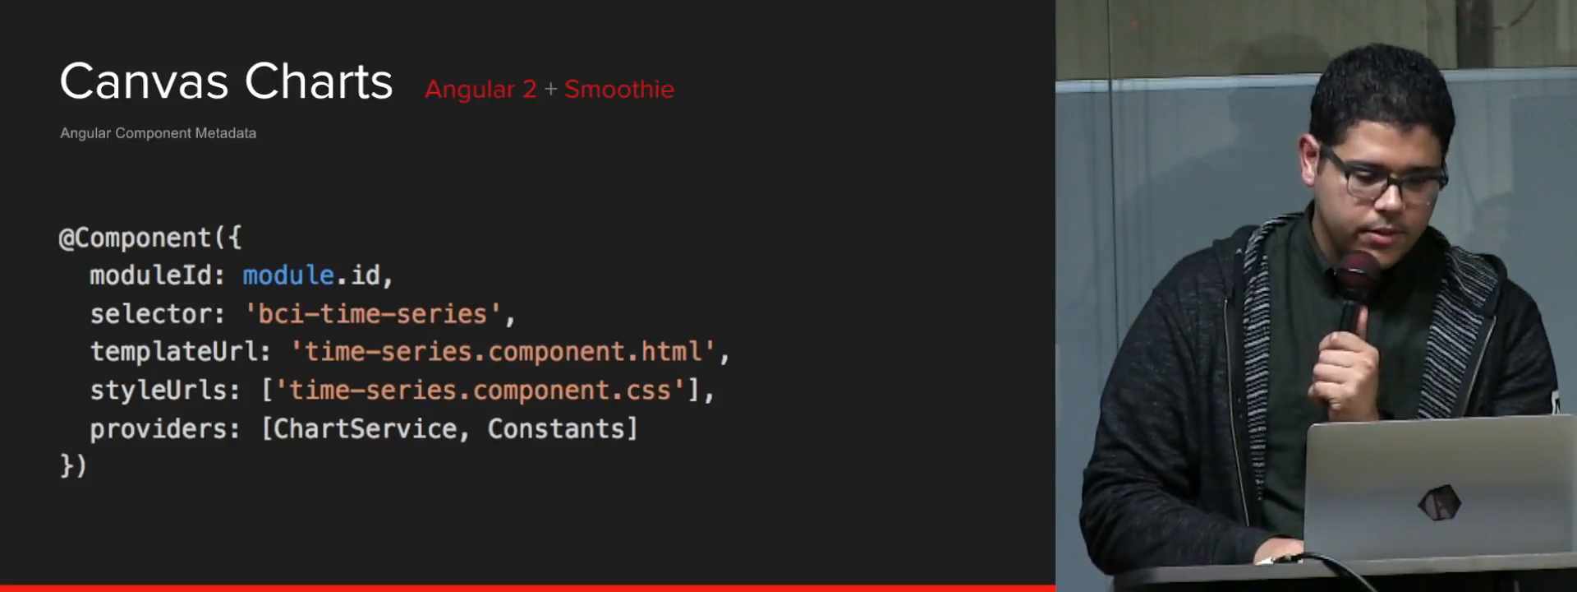
Step: Advance to the Canvas Charts slide with the time-series preview and full code link
key(Right)
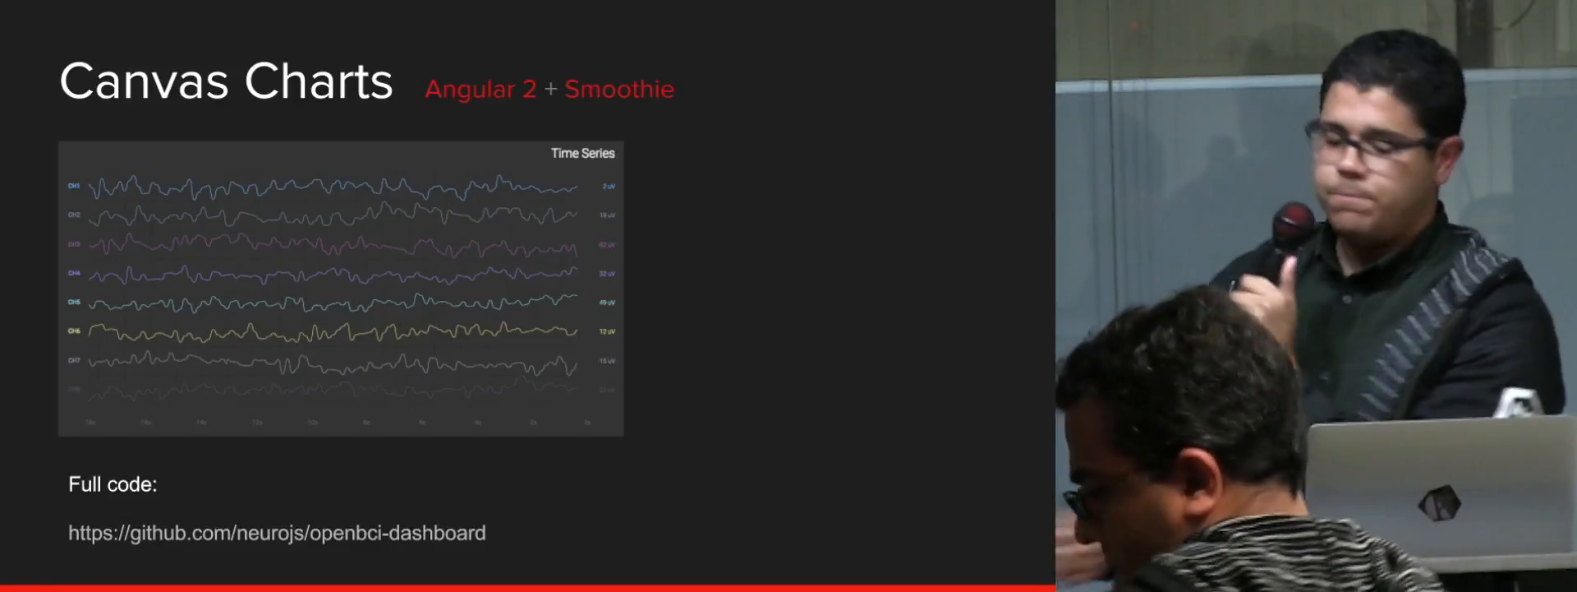
key(Right)
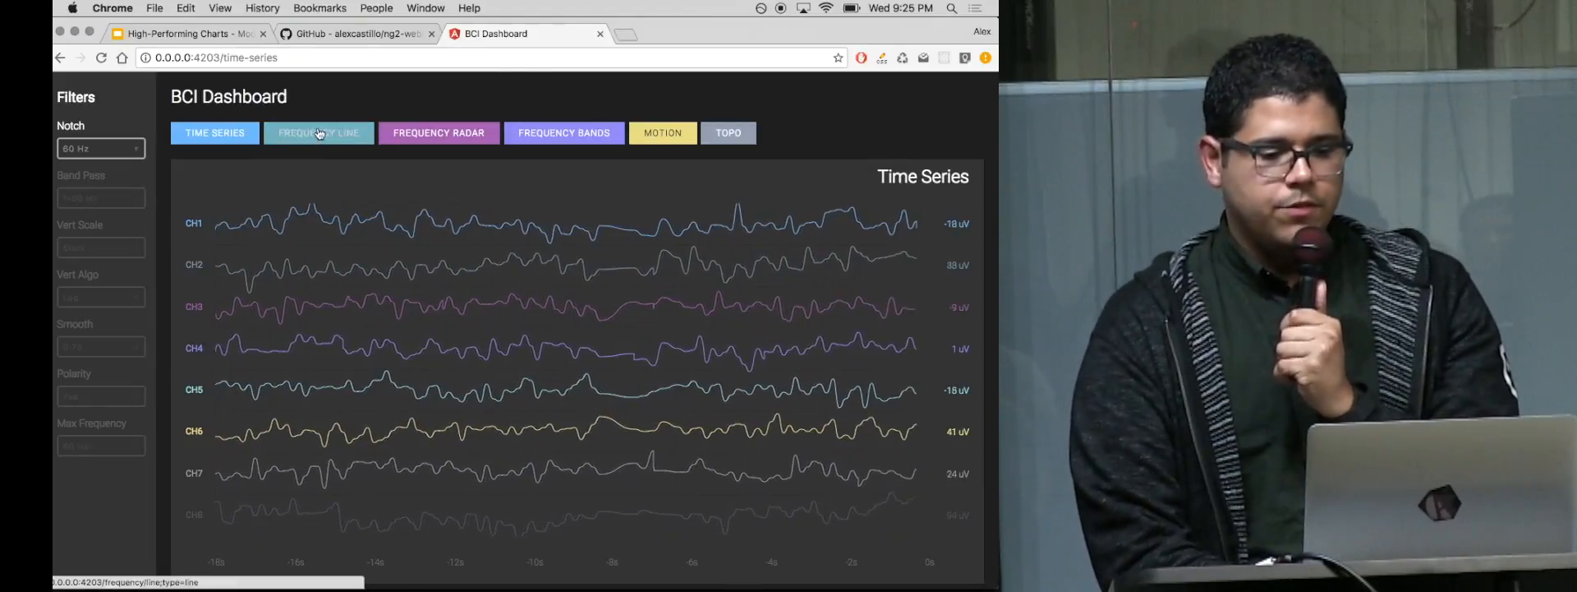
click(317, 131)
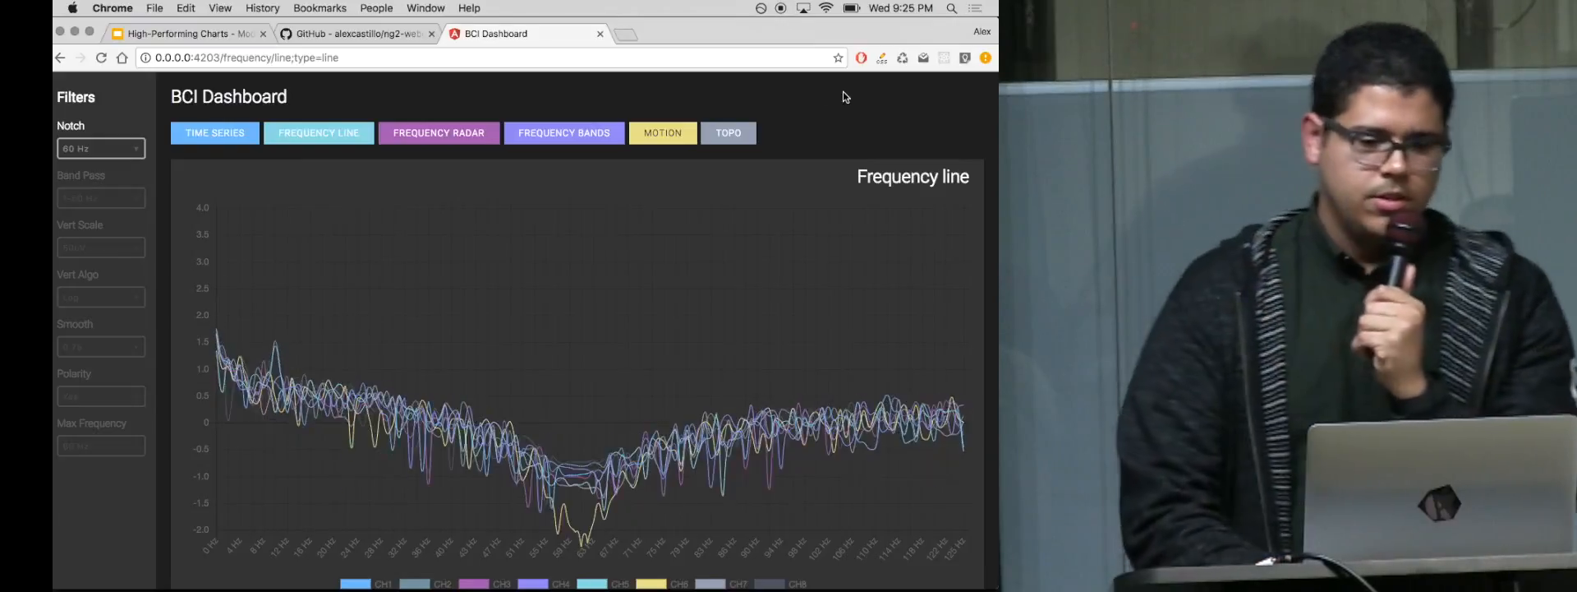
click(439, 131)
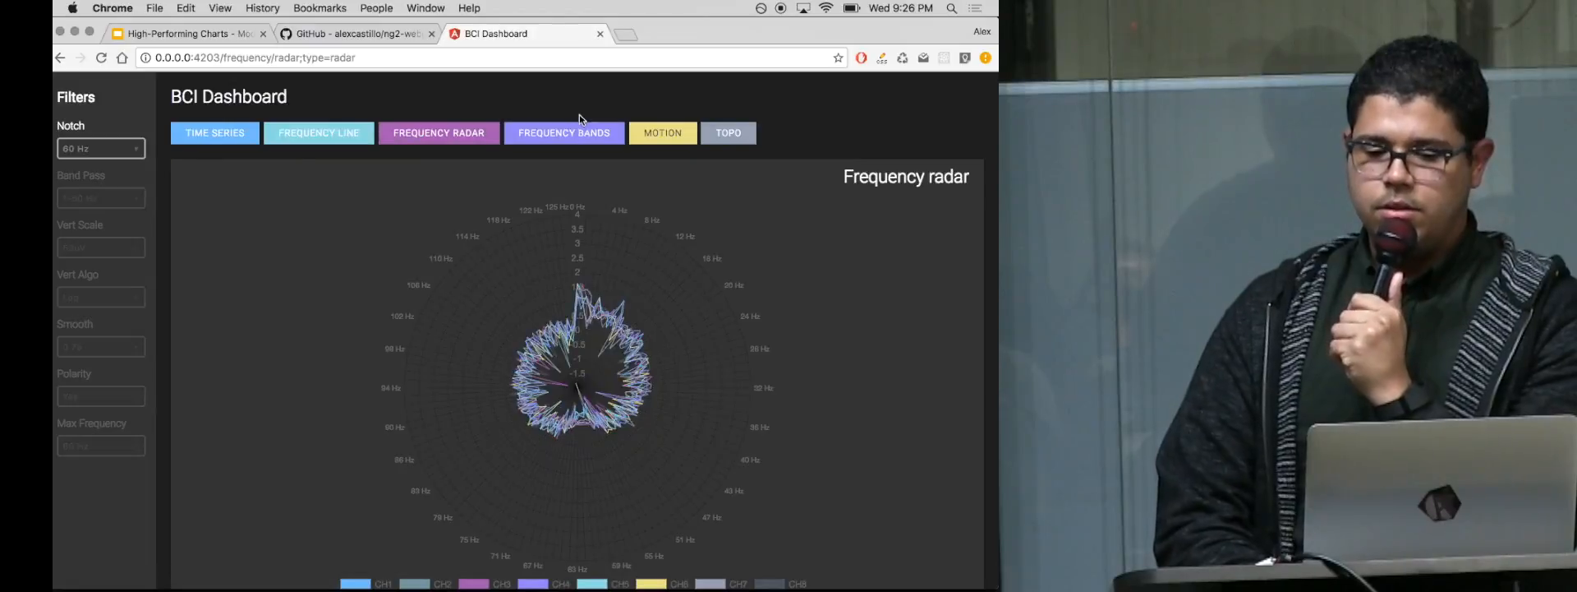
click(564, 131)
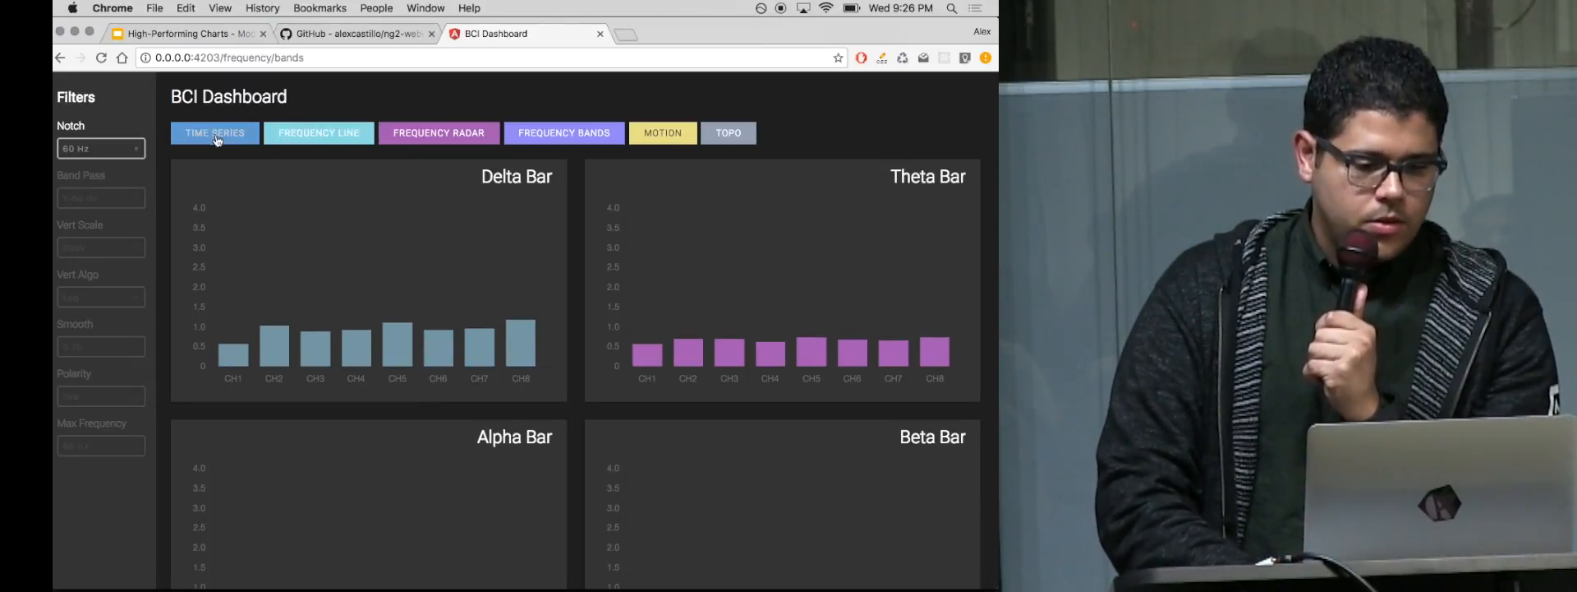
click(214, 131)
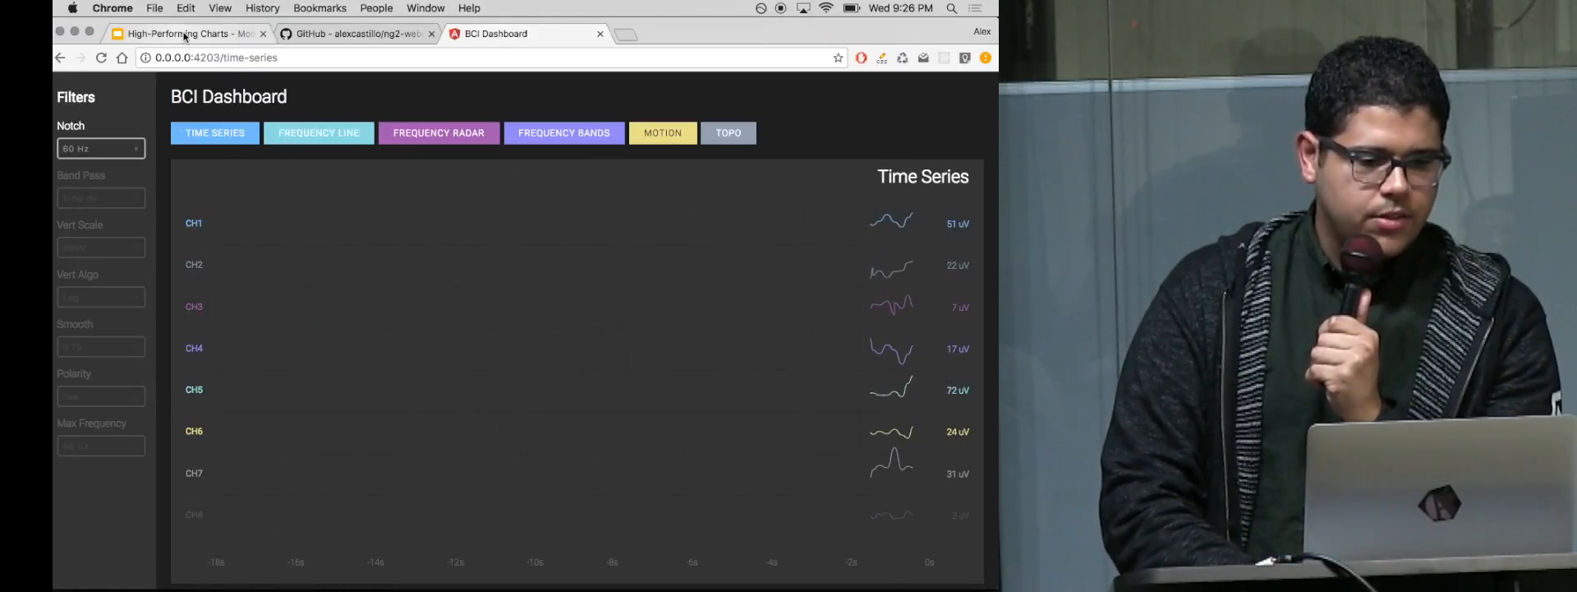
Step: Return to the deck and present the closing Q&A slide
click(186, 33)
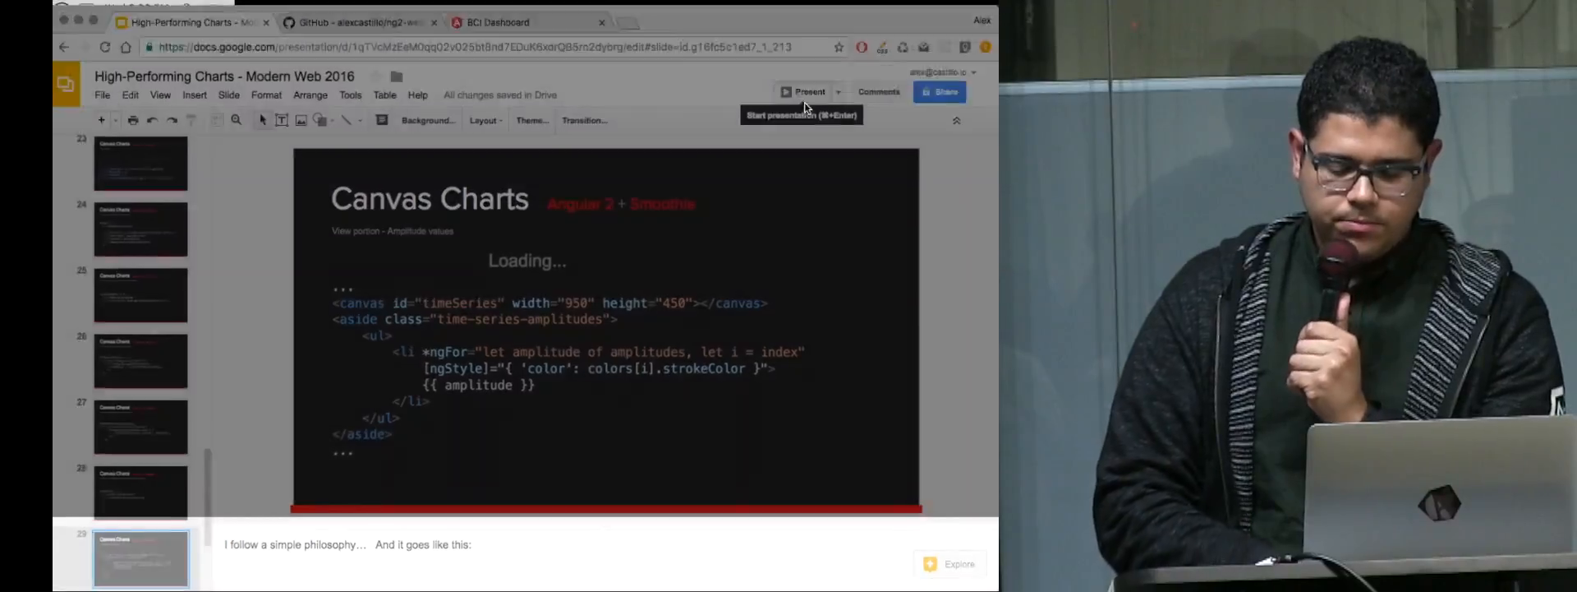
click(810, 92)
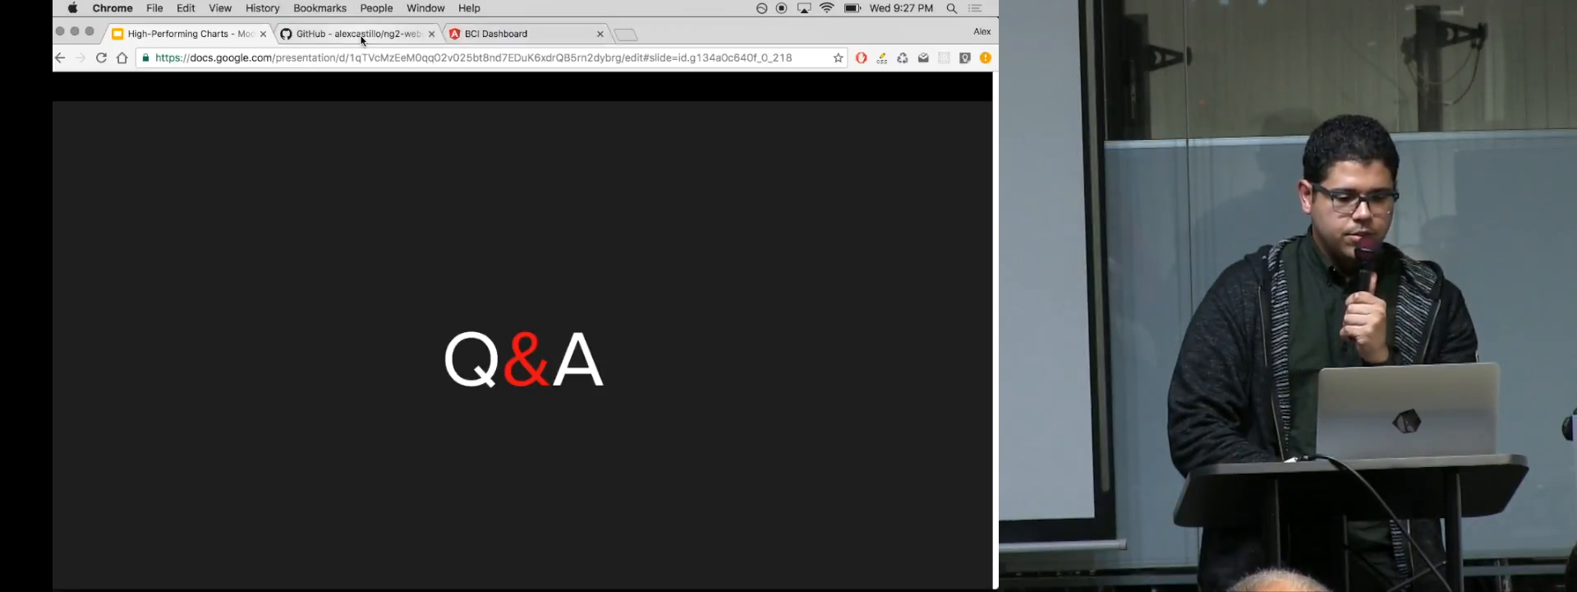
Step: Show the BCI Dashboard Time Series chart again, keeping the notch filter at 60 Hz
click(494, 33)
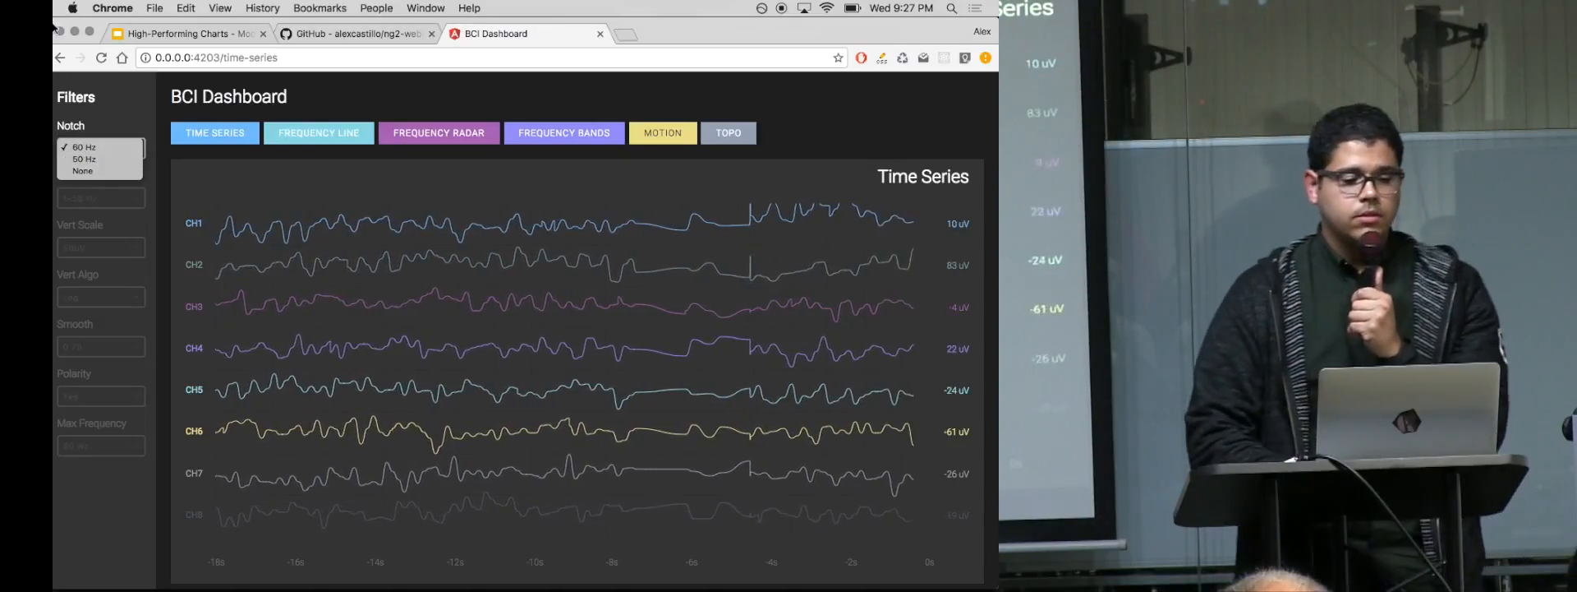
click(100, 148)
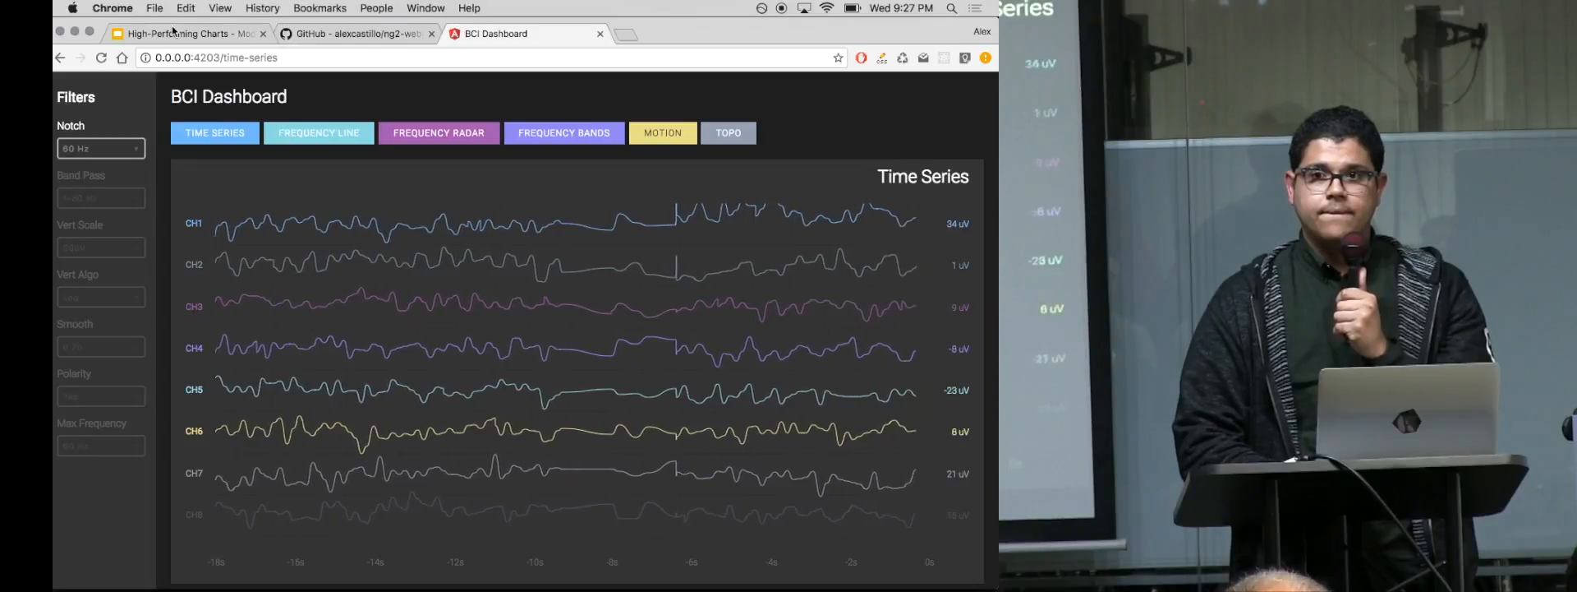